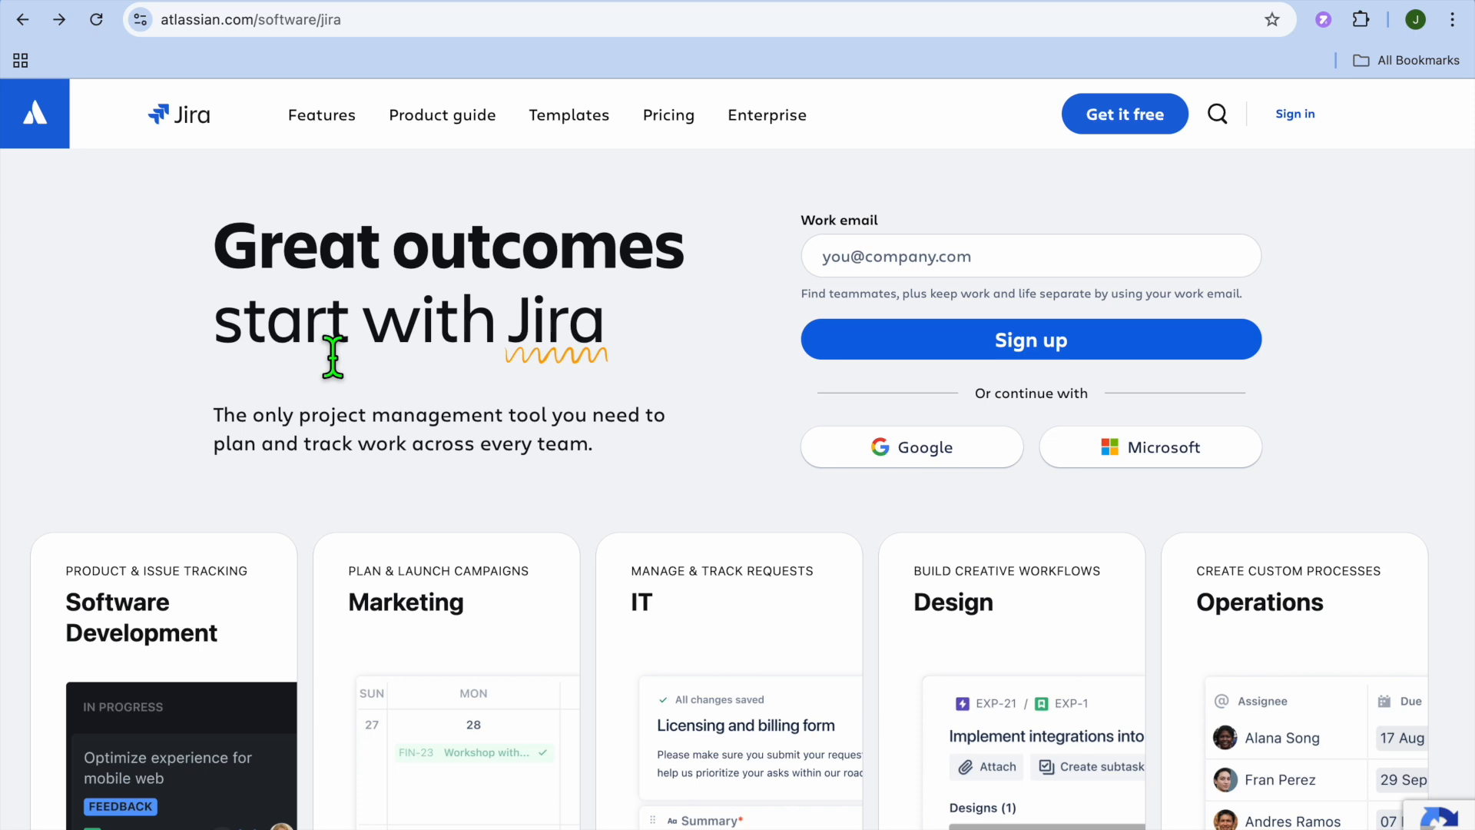
pyautogui.moveTo(449, 394)
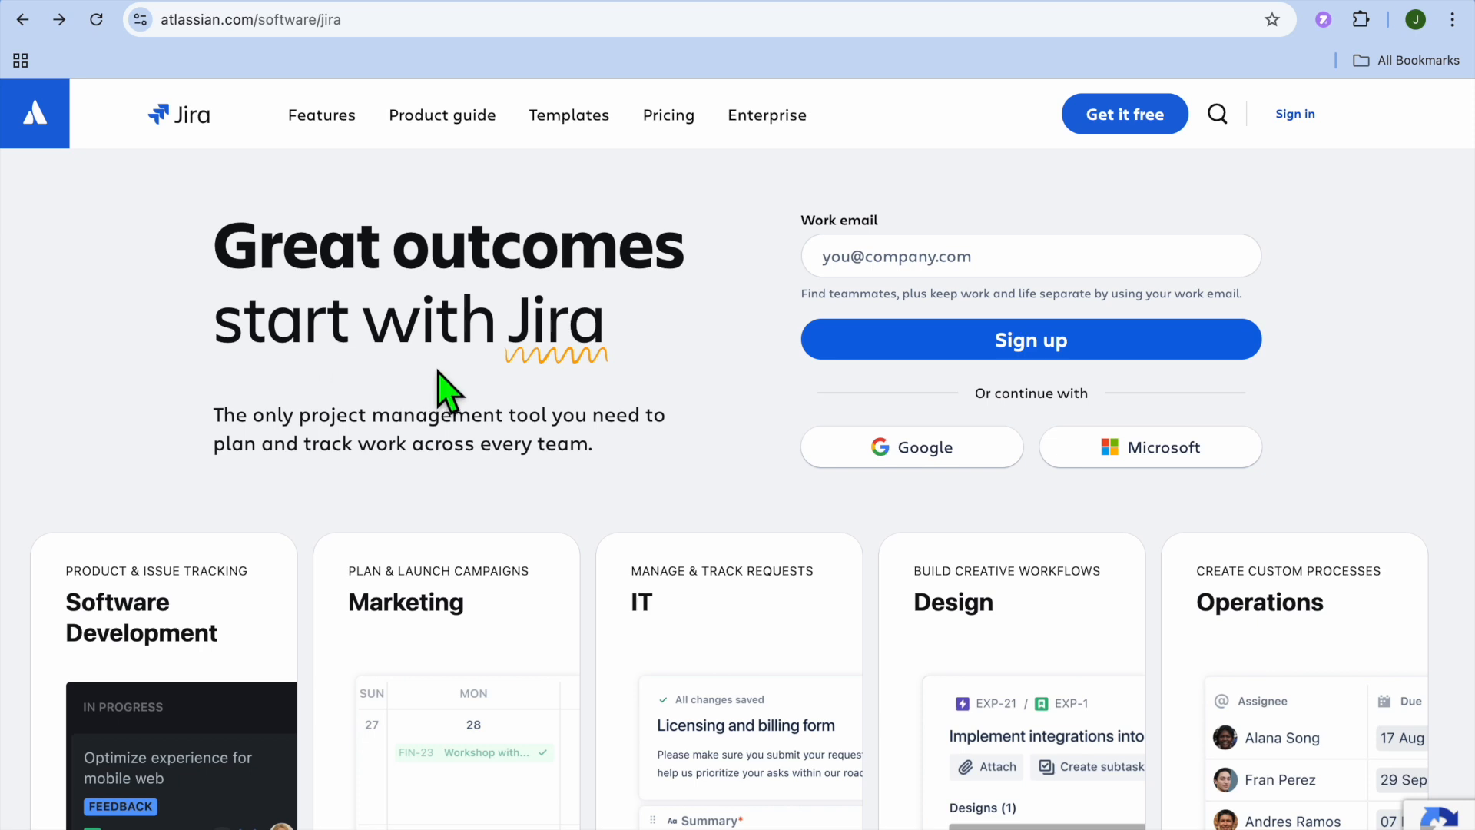
# Step: Scroll the Jira homepage past the hero to the Software, Marketing, IT, Design and Operations cards and customer logos
pyautogui.scroll(-3)
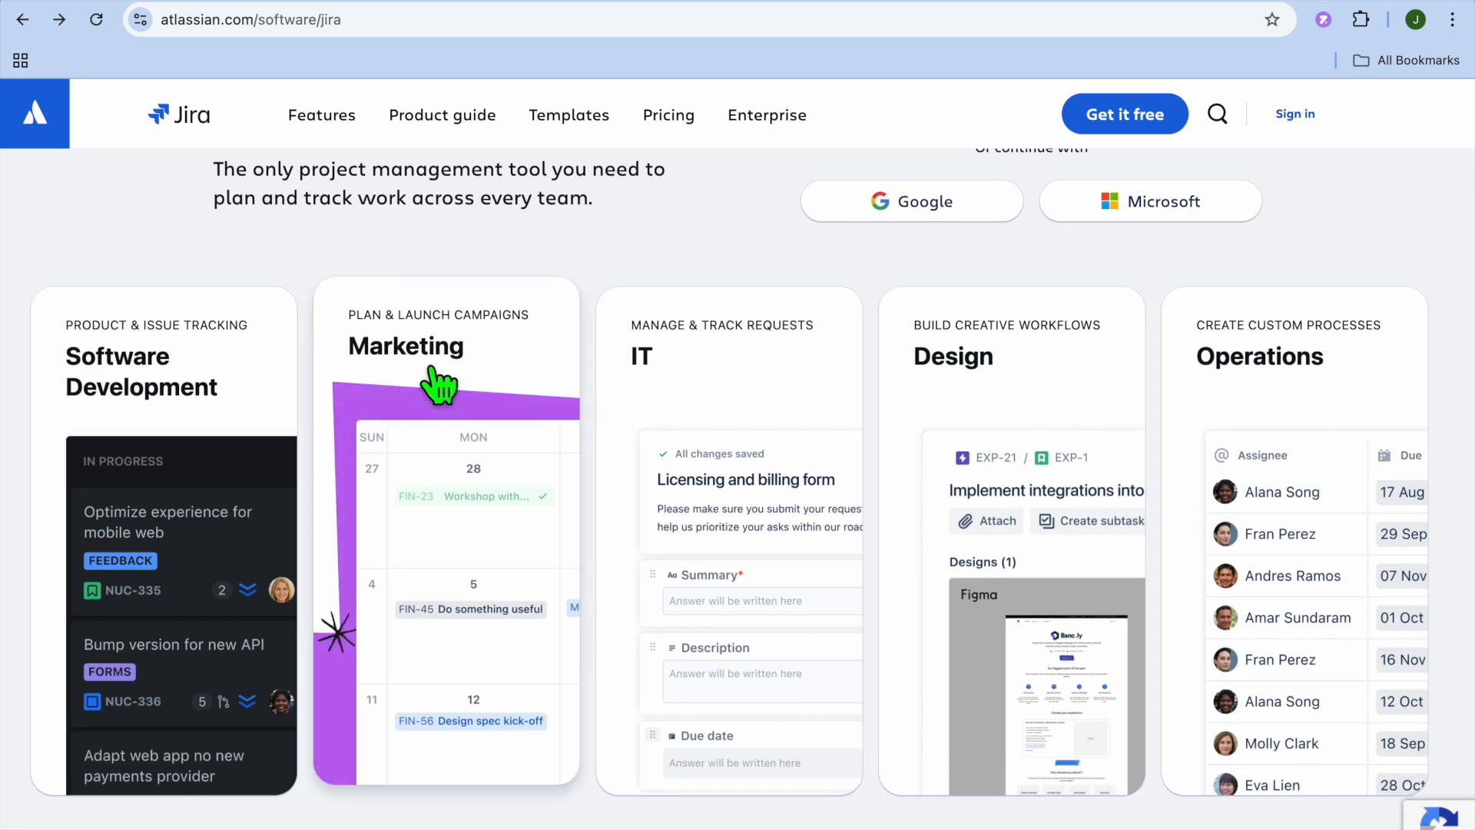
pyautogui.scroll(-3)
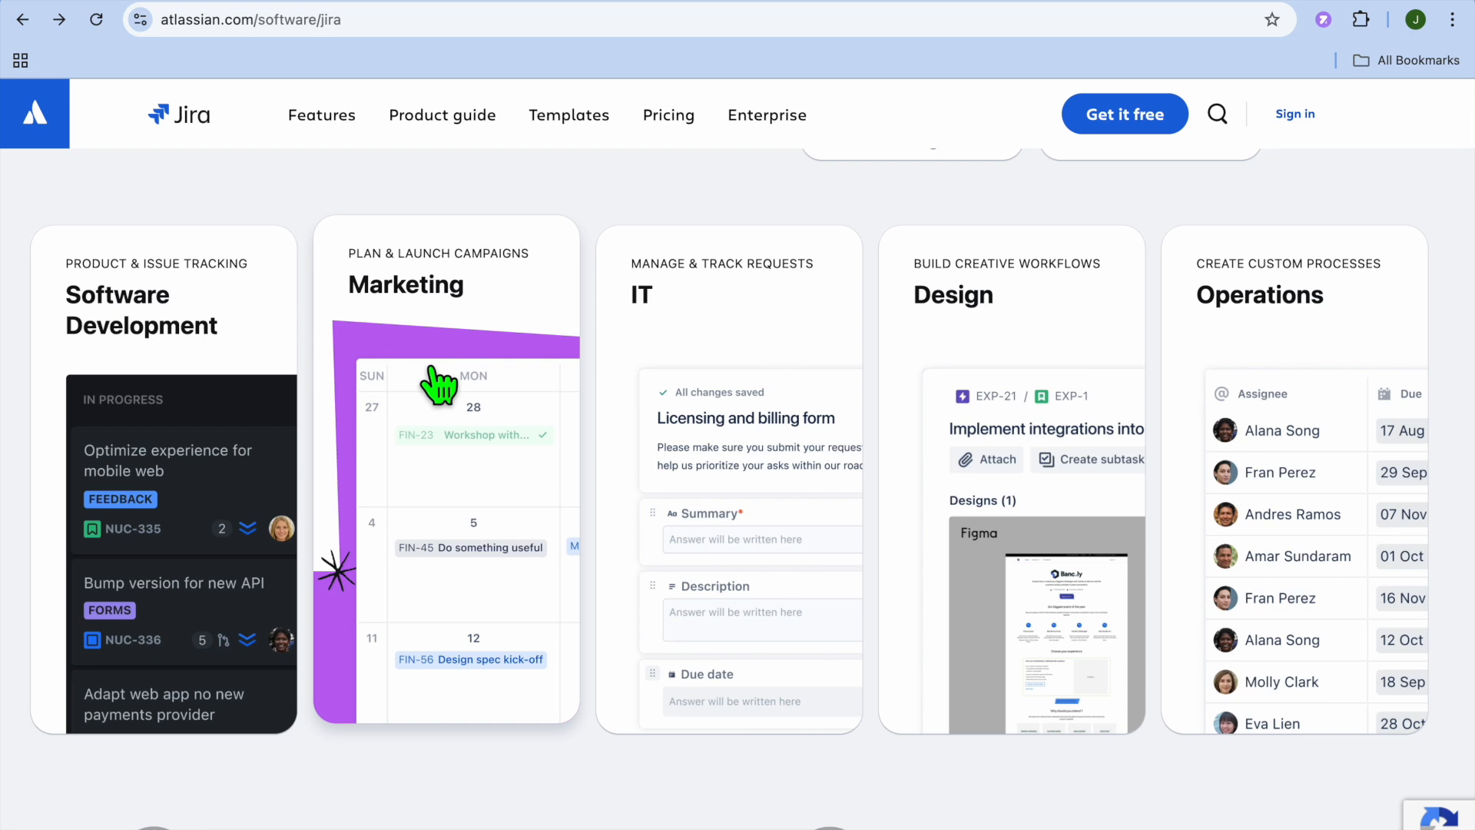
pyautogui.scroll(-3)
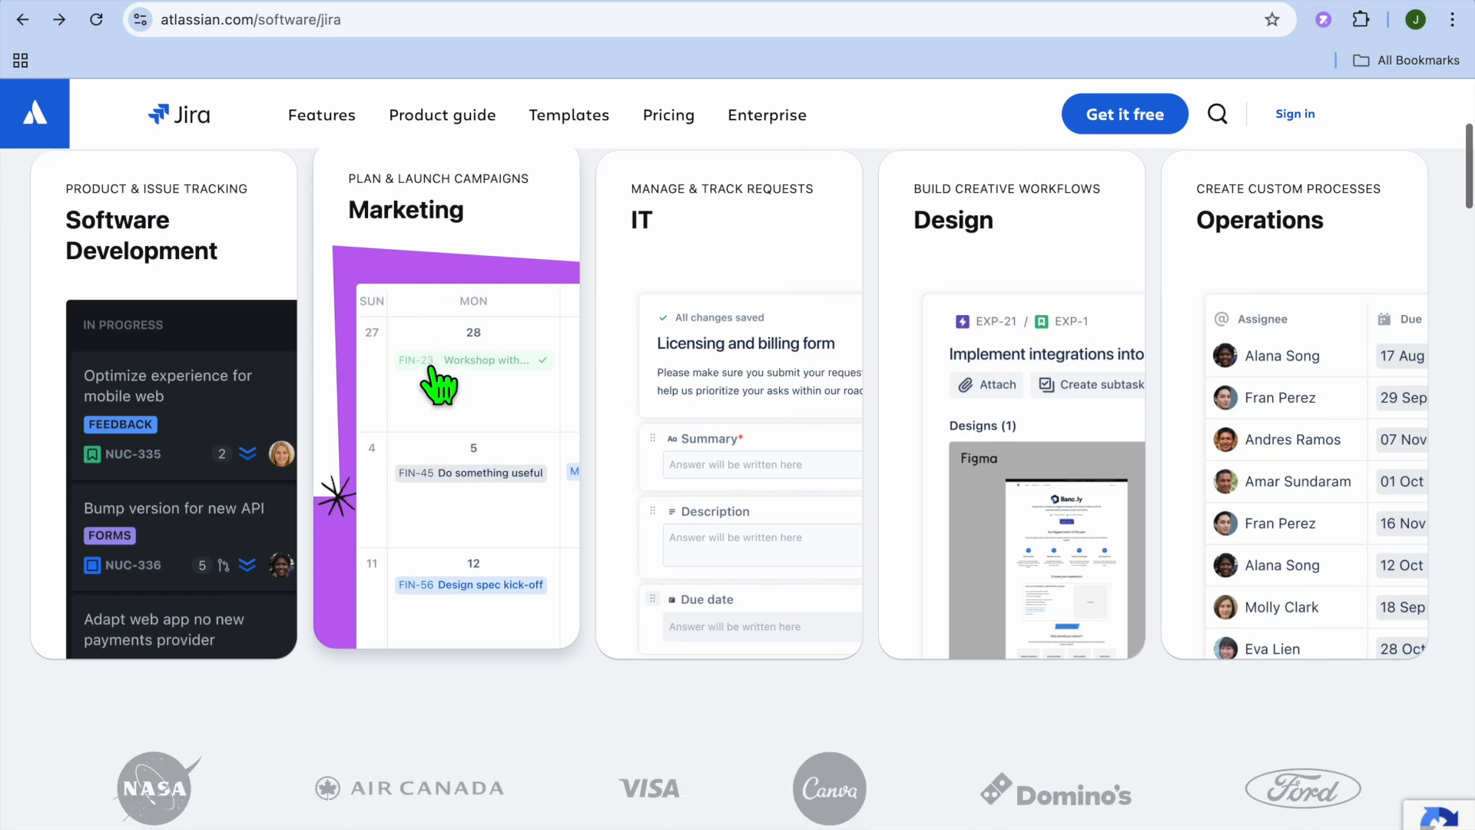
pyautogui.scroll(-3)
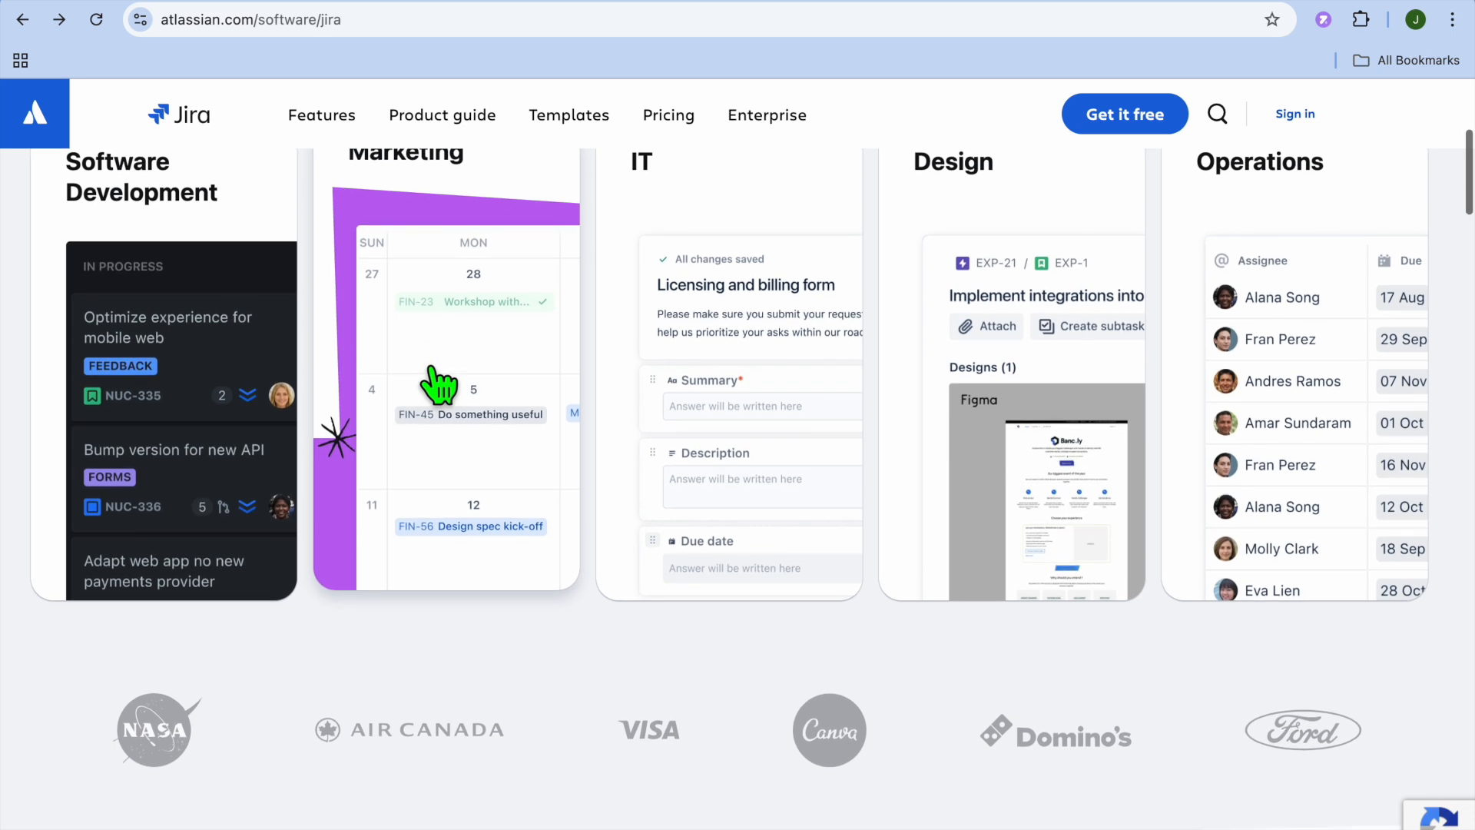
pyautogui.scroll(-3)
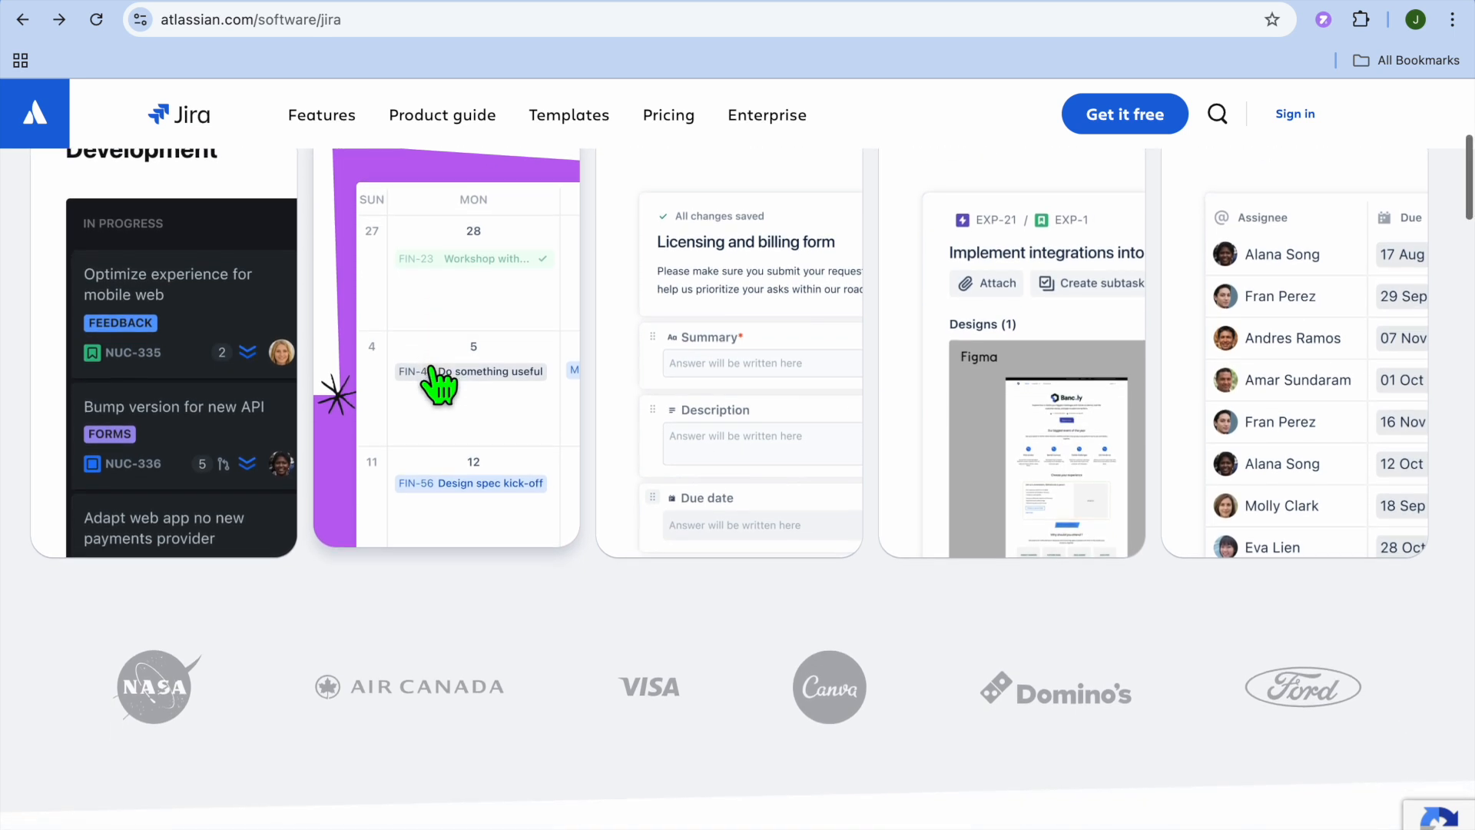
pyautogui.scroll(-3)
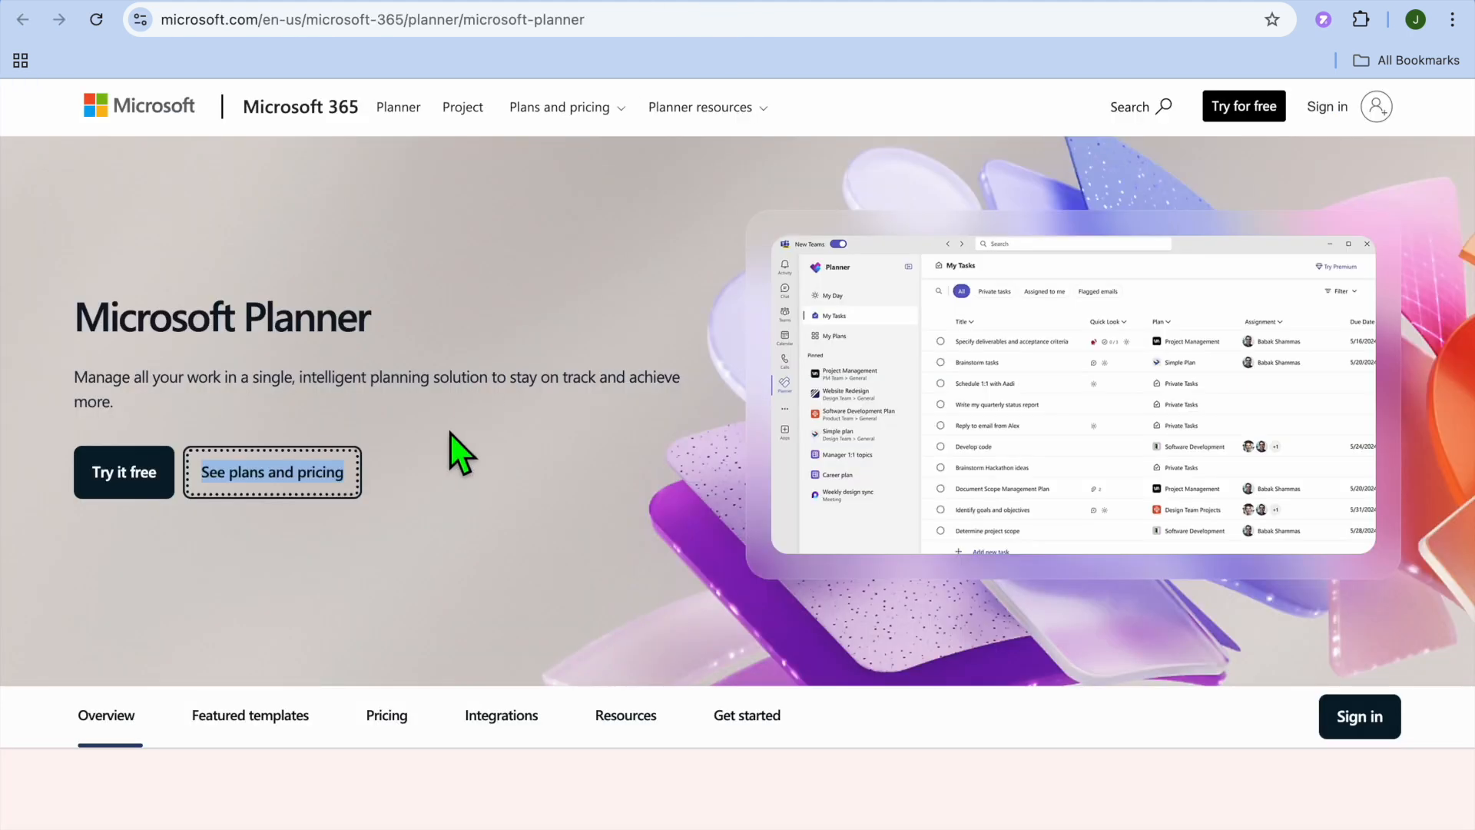
# Step: Scroll the Microsoft Planner page through the 'Work management in one simple experience' overview and app previews
pyautogui.scroll(-3)
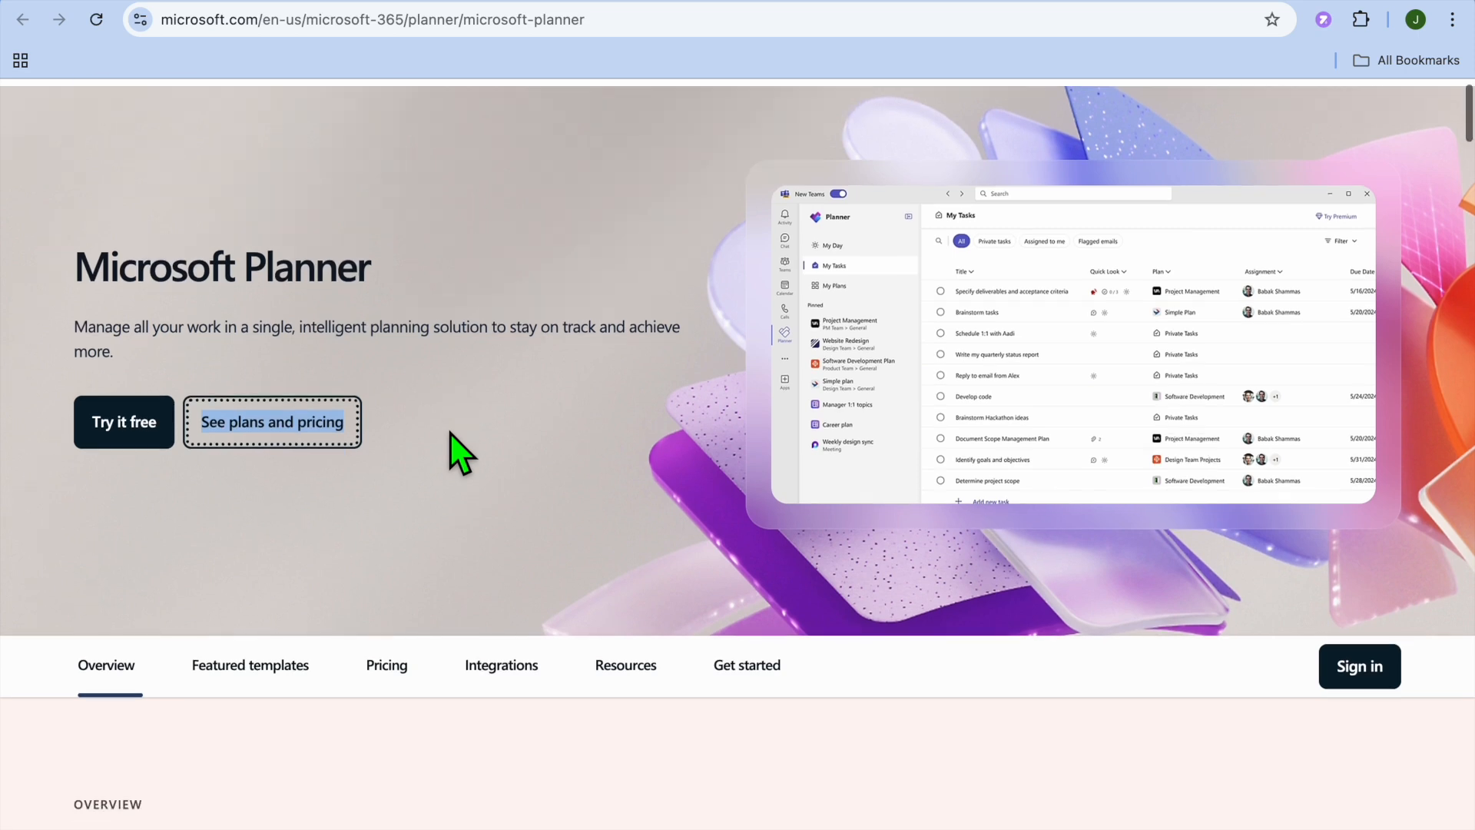
pyautogui.scroll(-3)
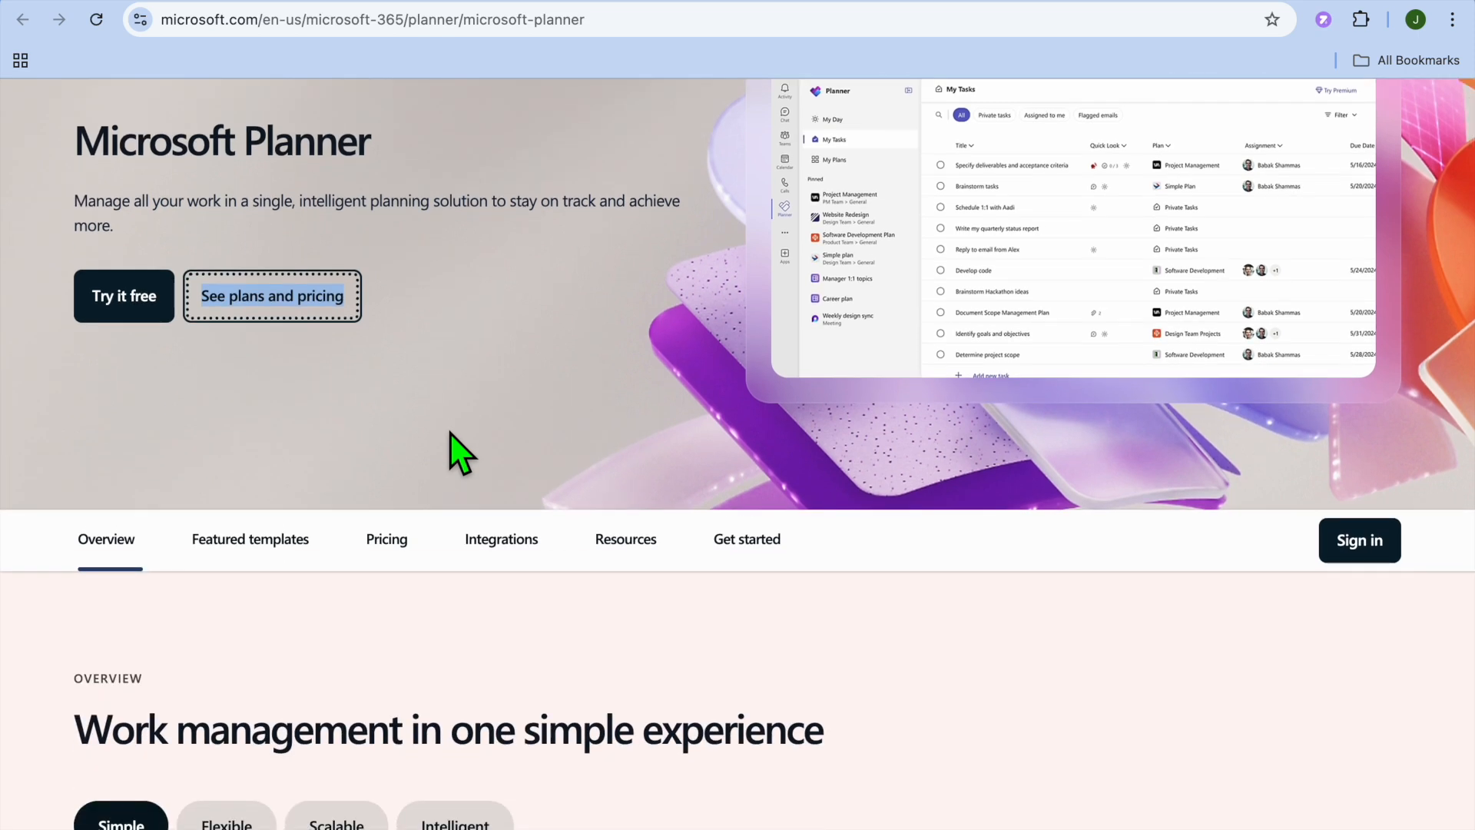
pyautogui.scroll(-3)
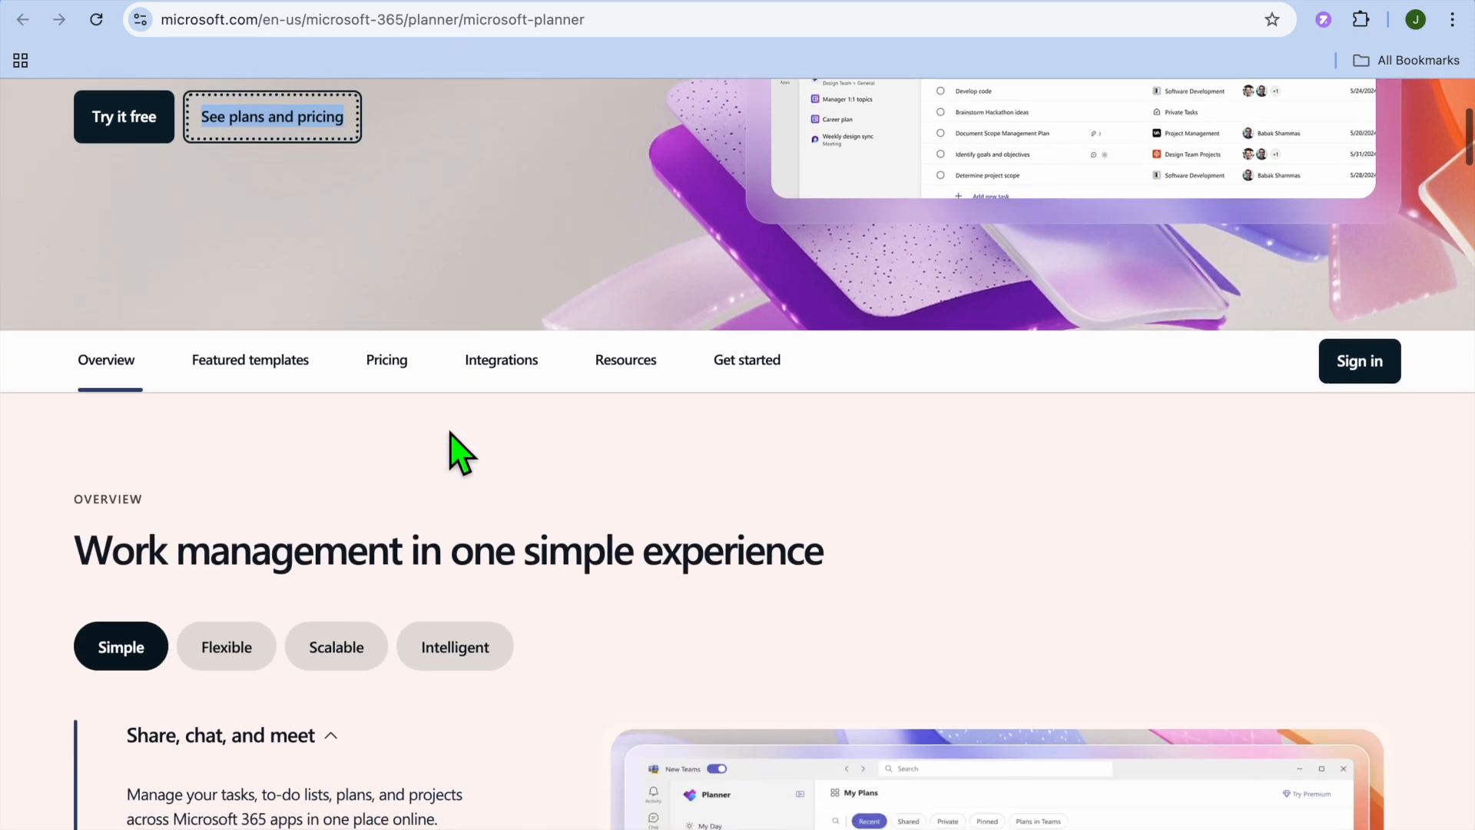
pyautogui.scroll(-3)
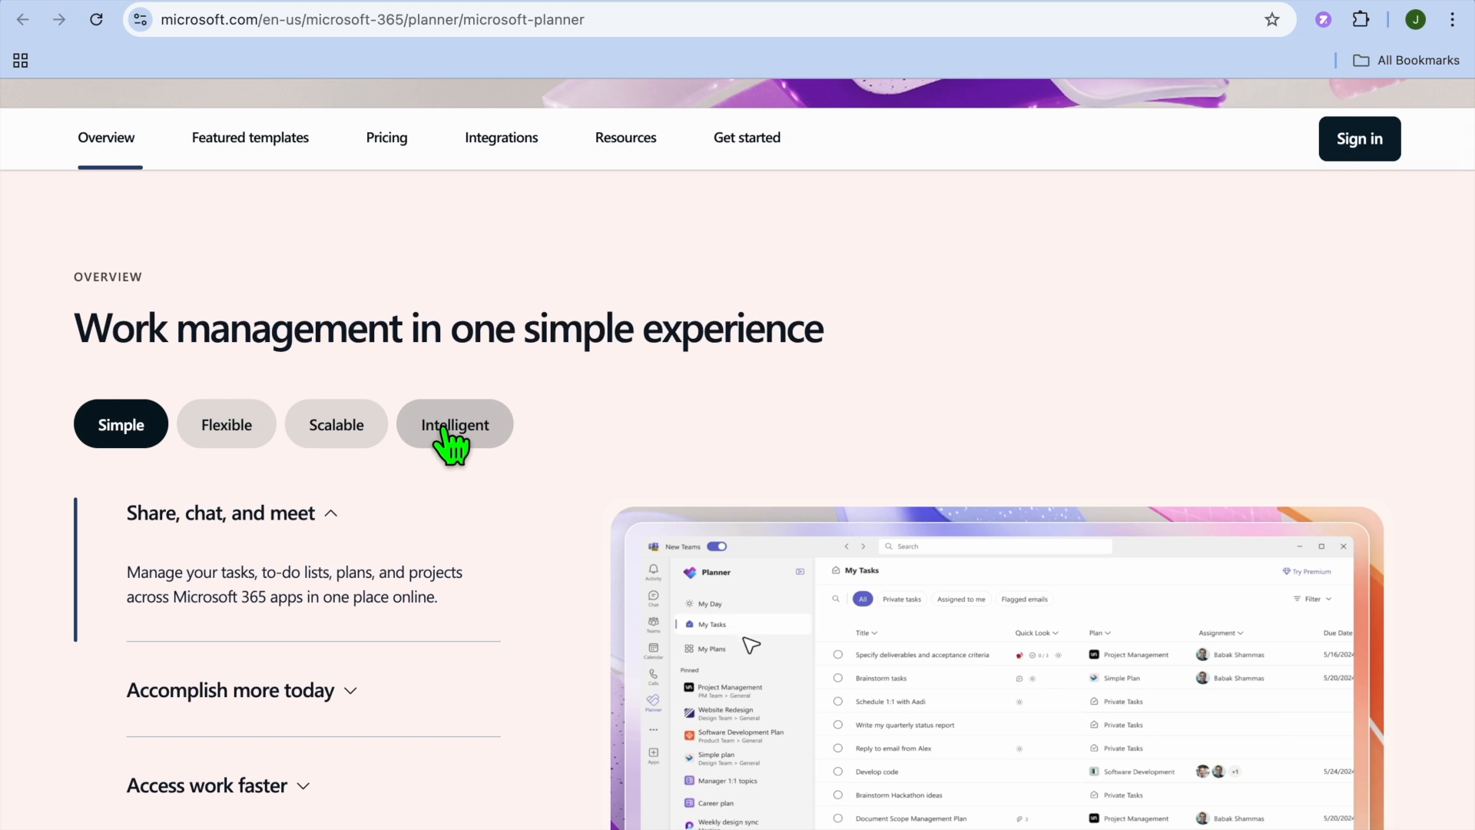
pyautogui.scroll(-3)
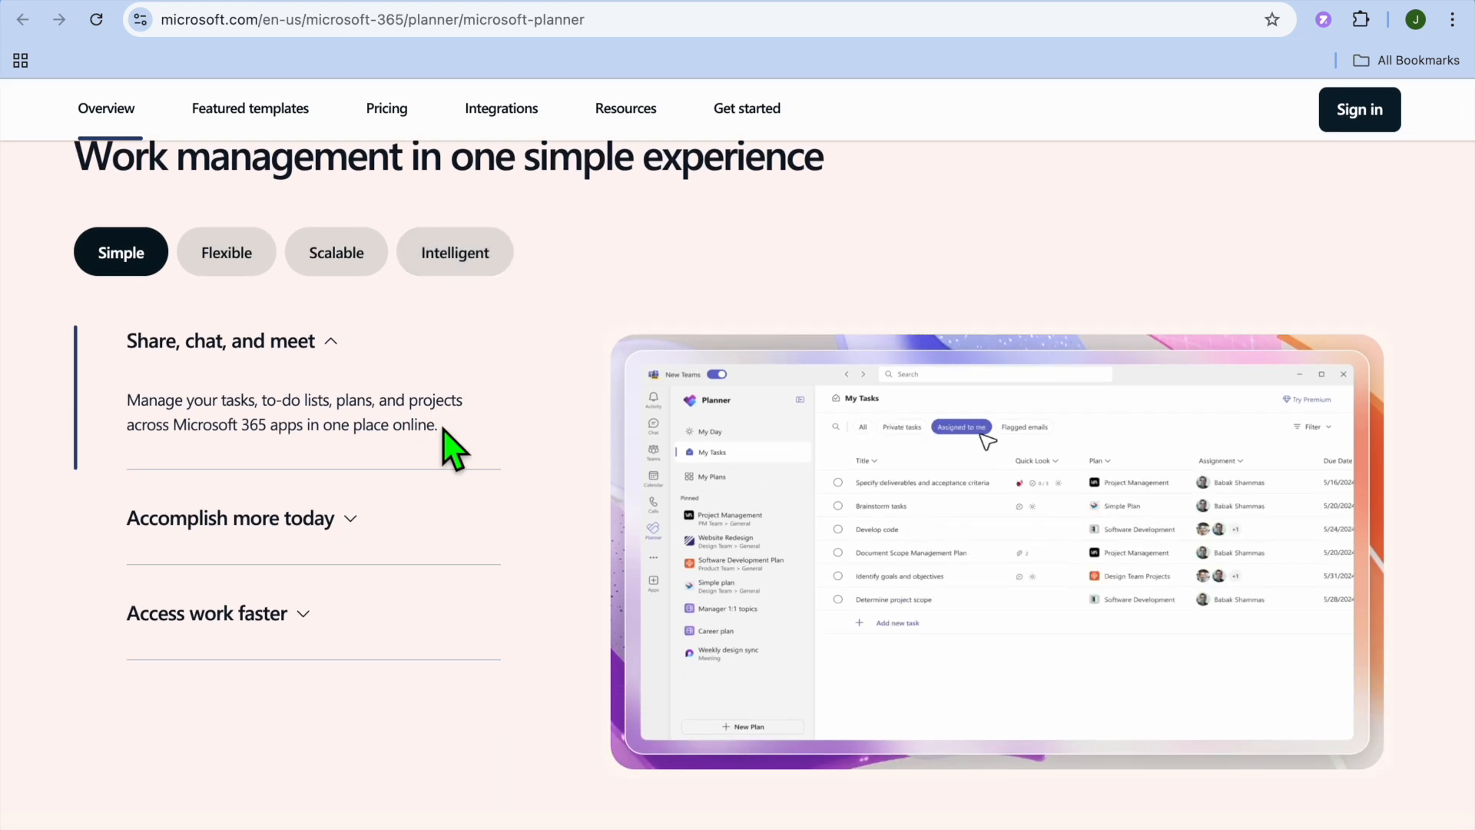
pyautogui.scroll(-3)
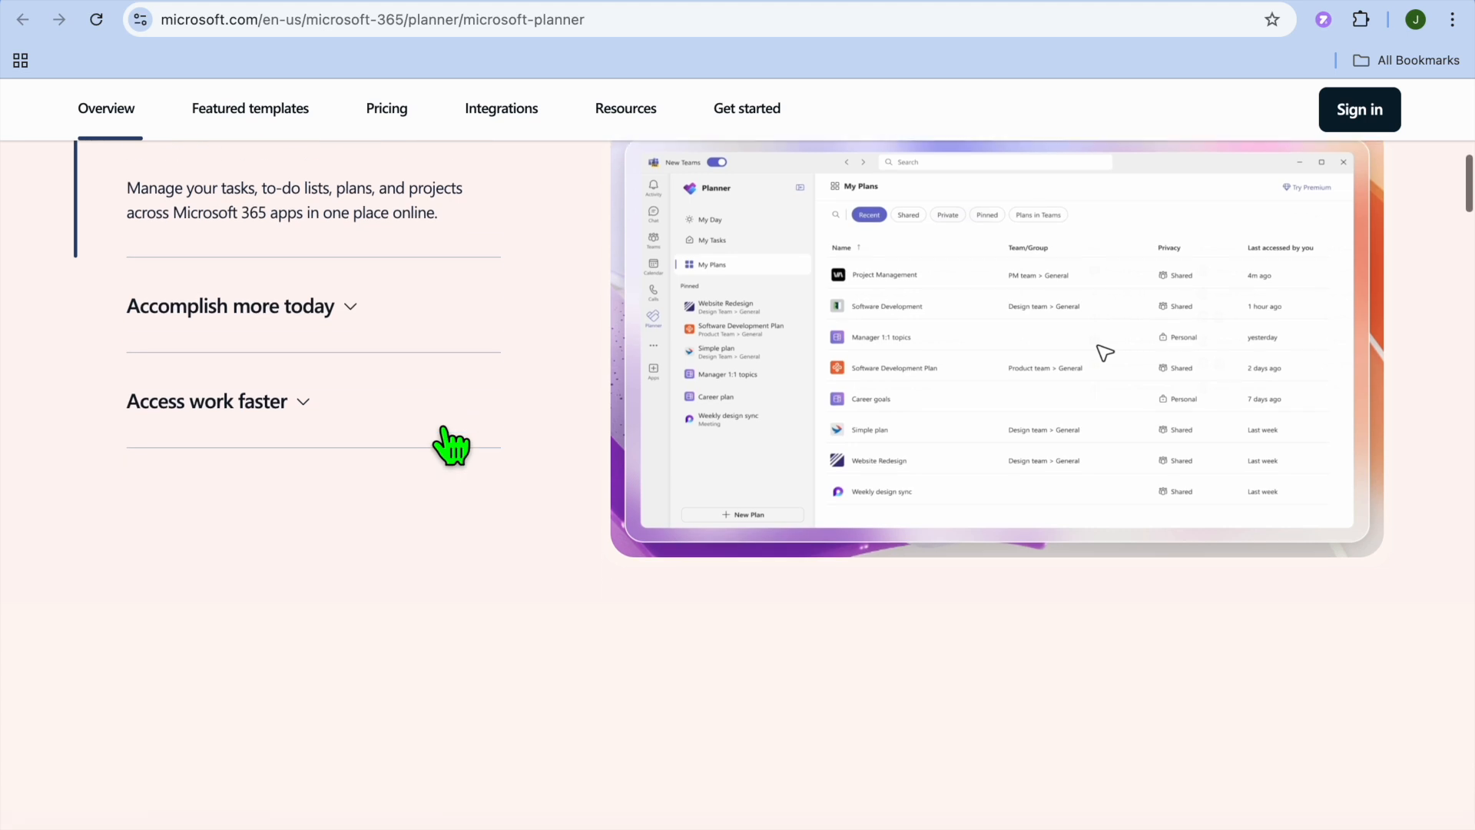
pyautogui.scroll(-3)
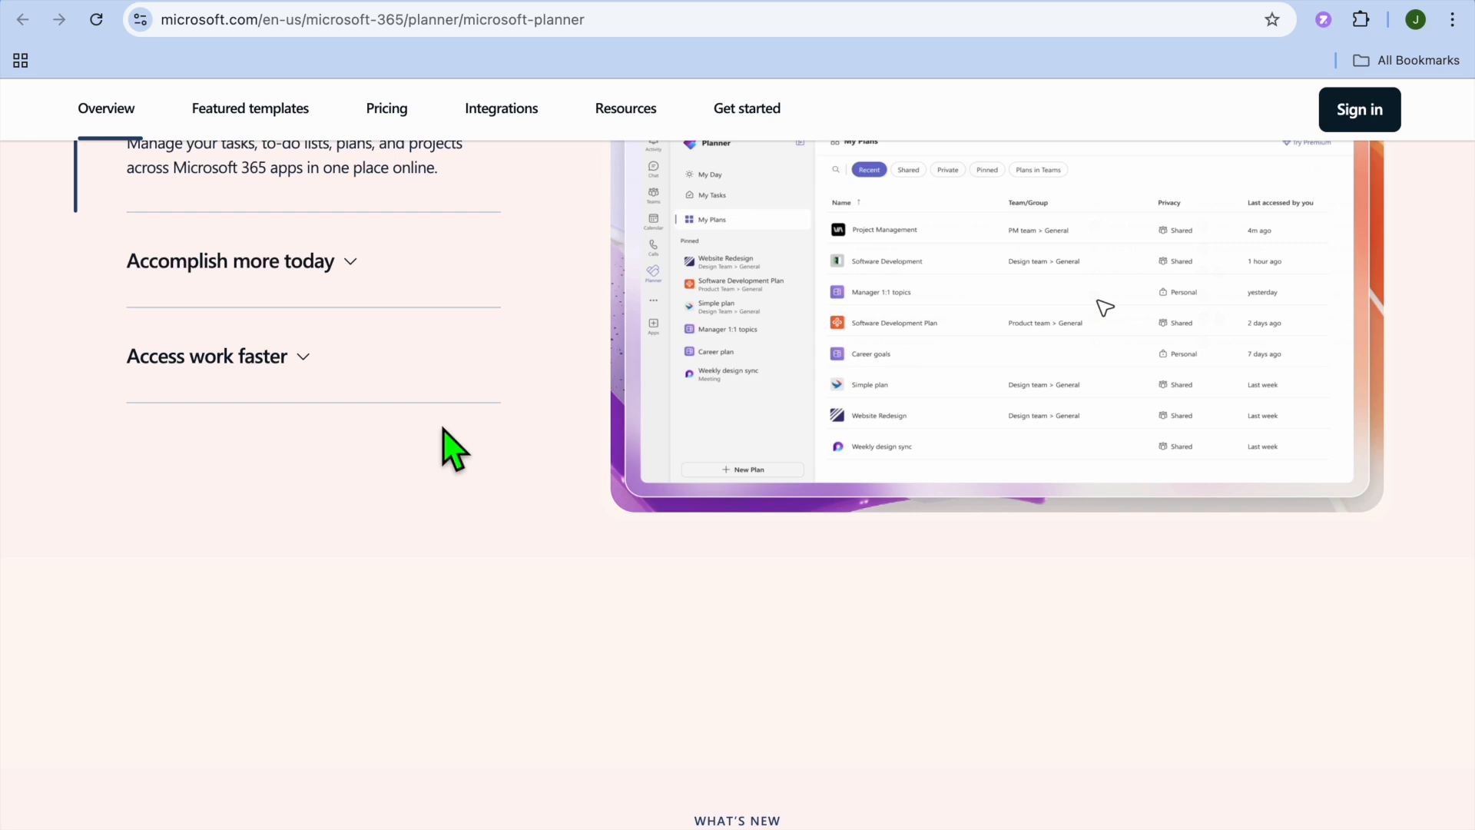
pyautogui.scroll(-3)
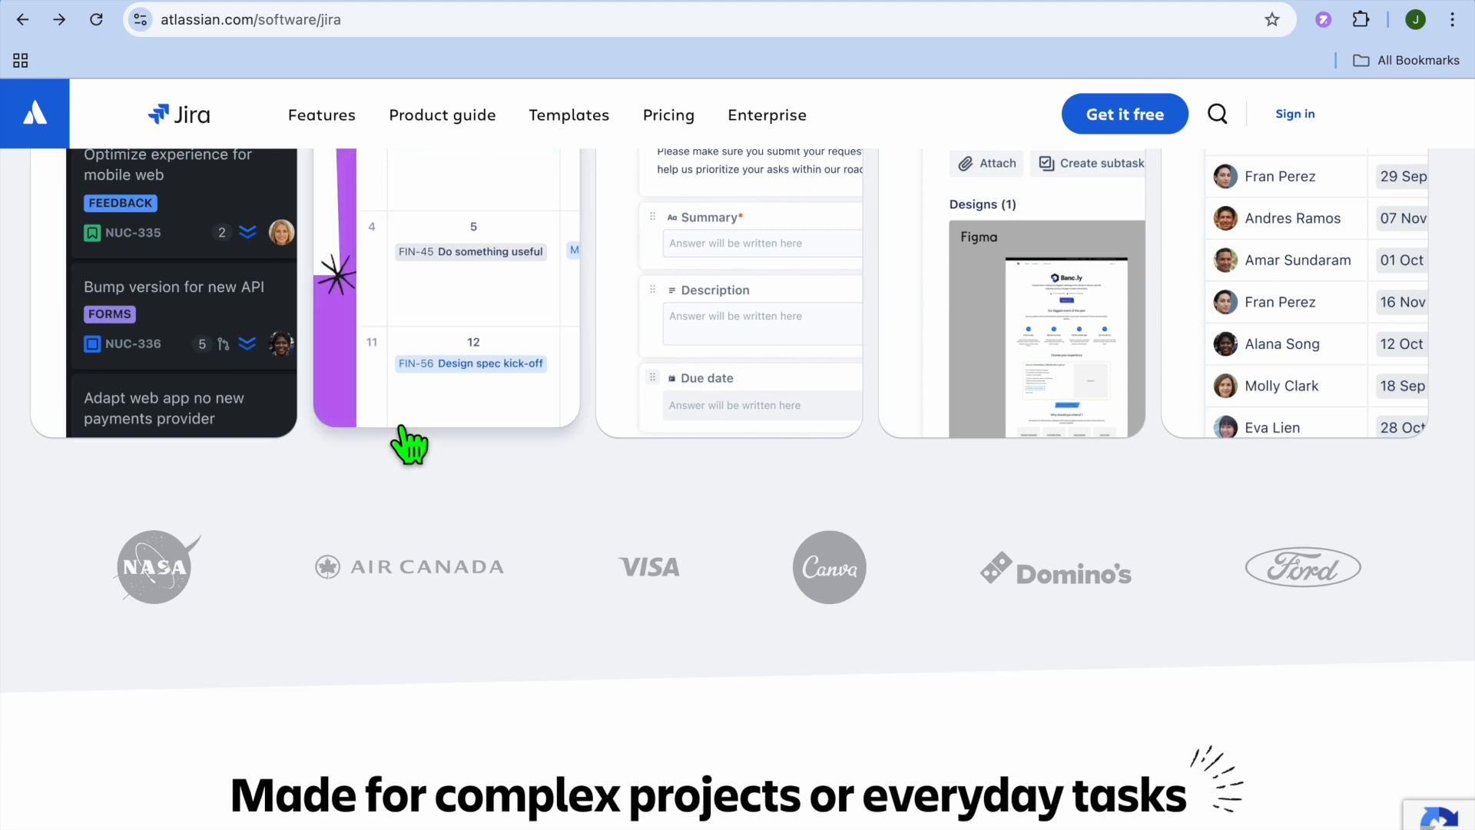
# Step: Reach Jira's 'Made for complex projects or everyday tasks' section and select 'Optimize with insights'
pyautogui.scroll(-3)
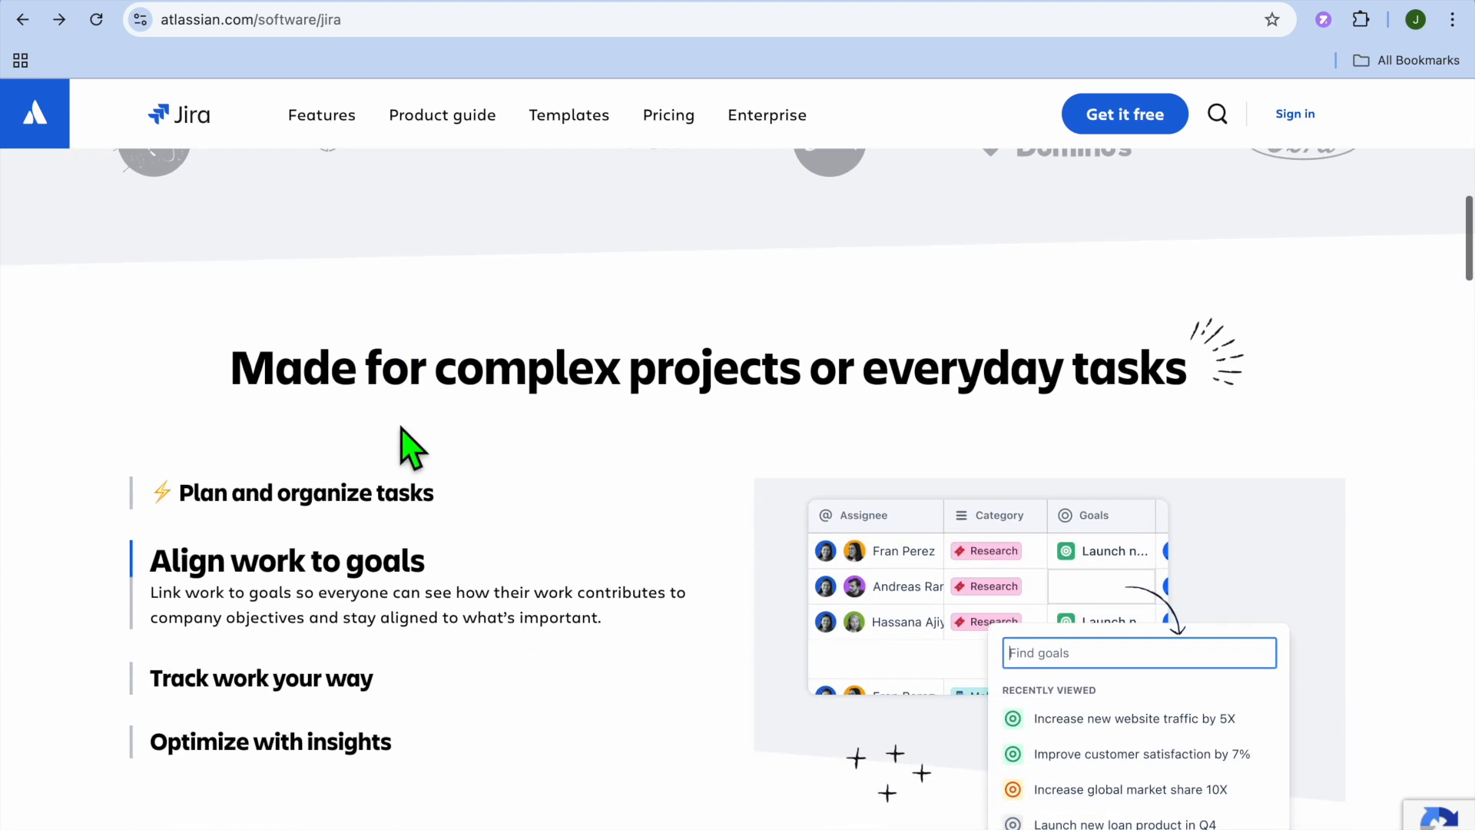
pyautogui.scroll(-3)
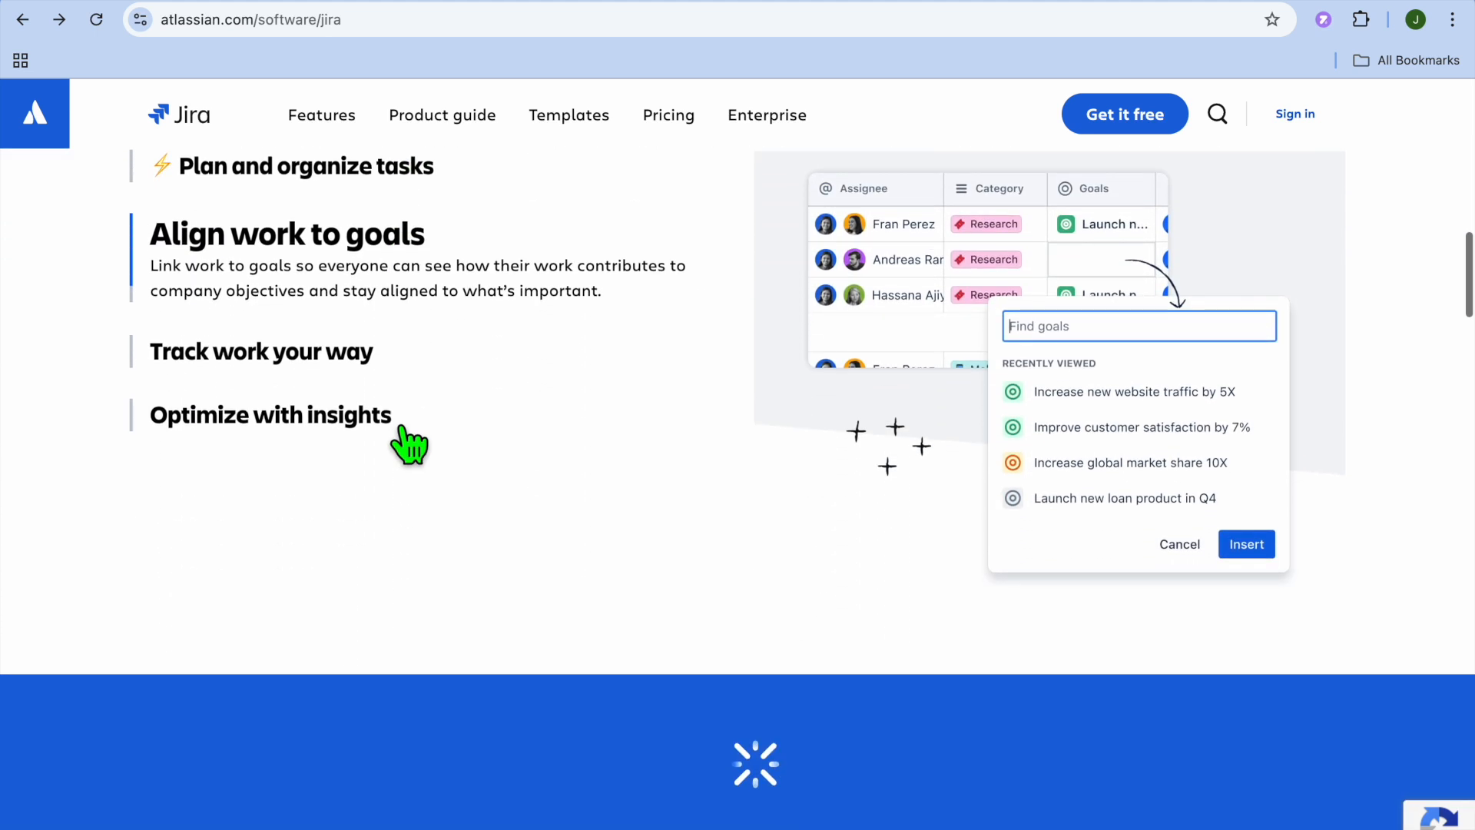
pyautogui.click(262, 350)
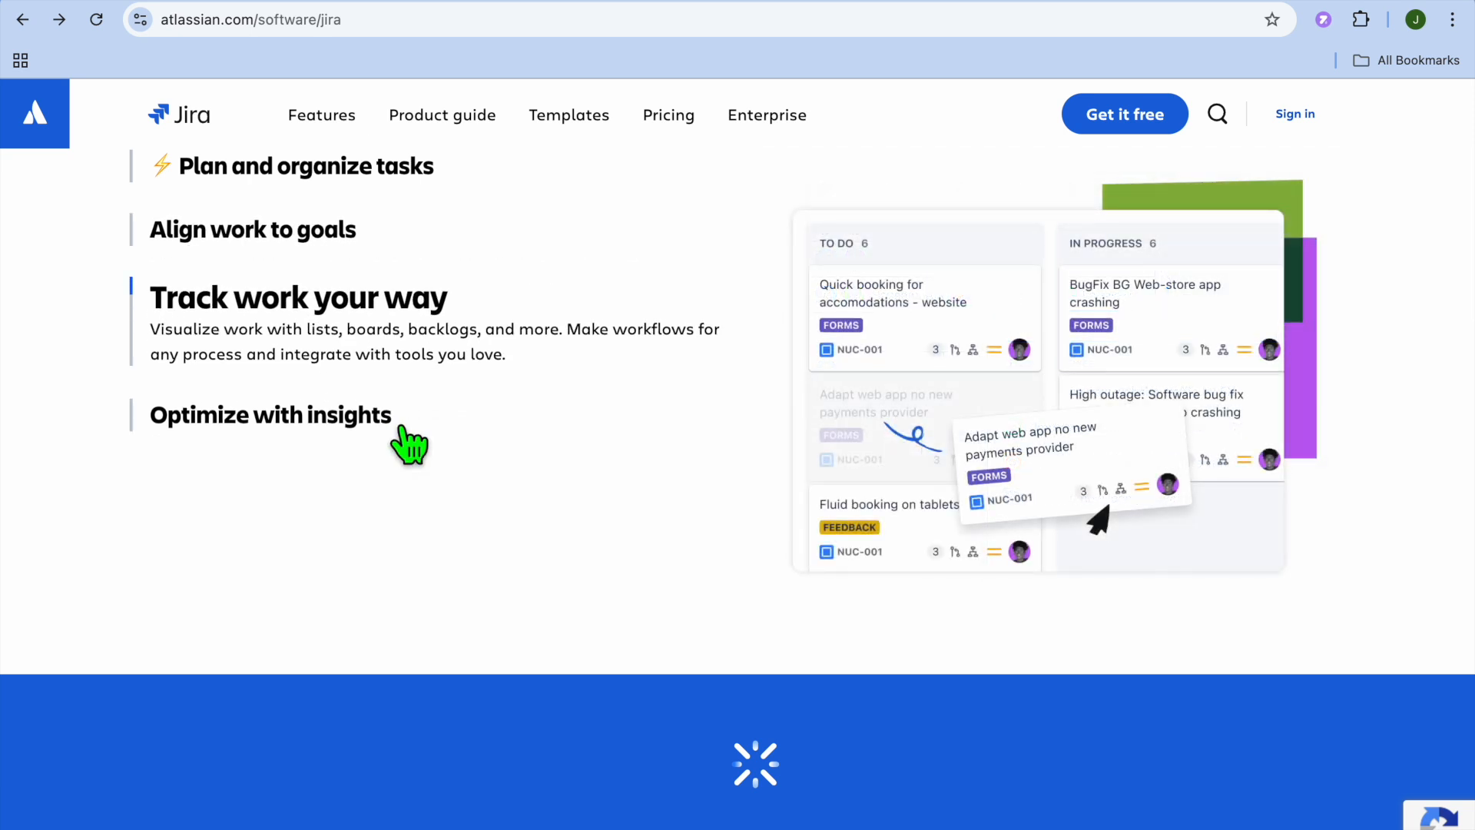
pyautogui.scroll(-3)
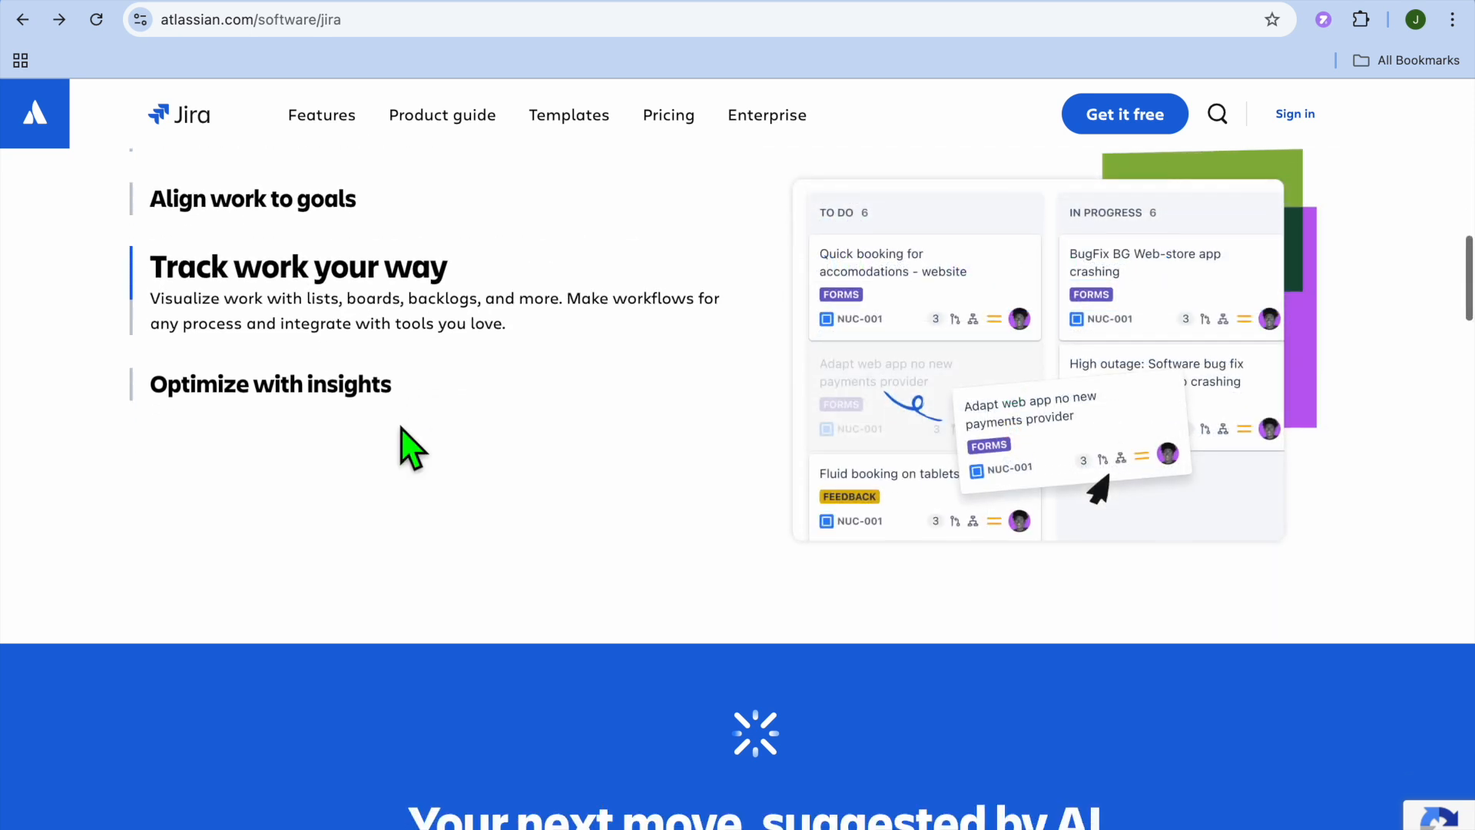
pyautogui.scroll(3)
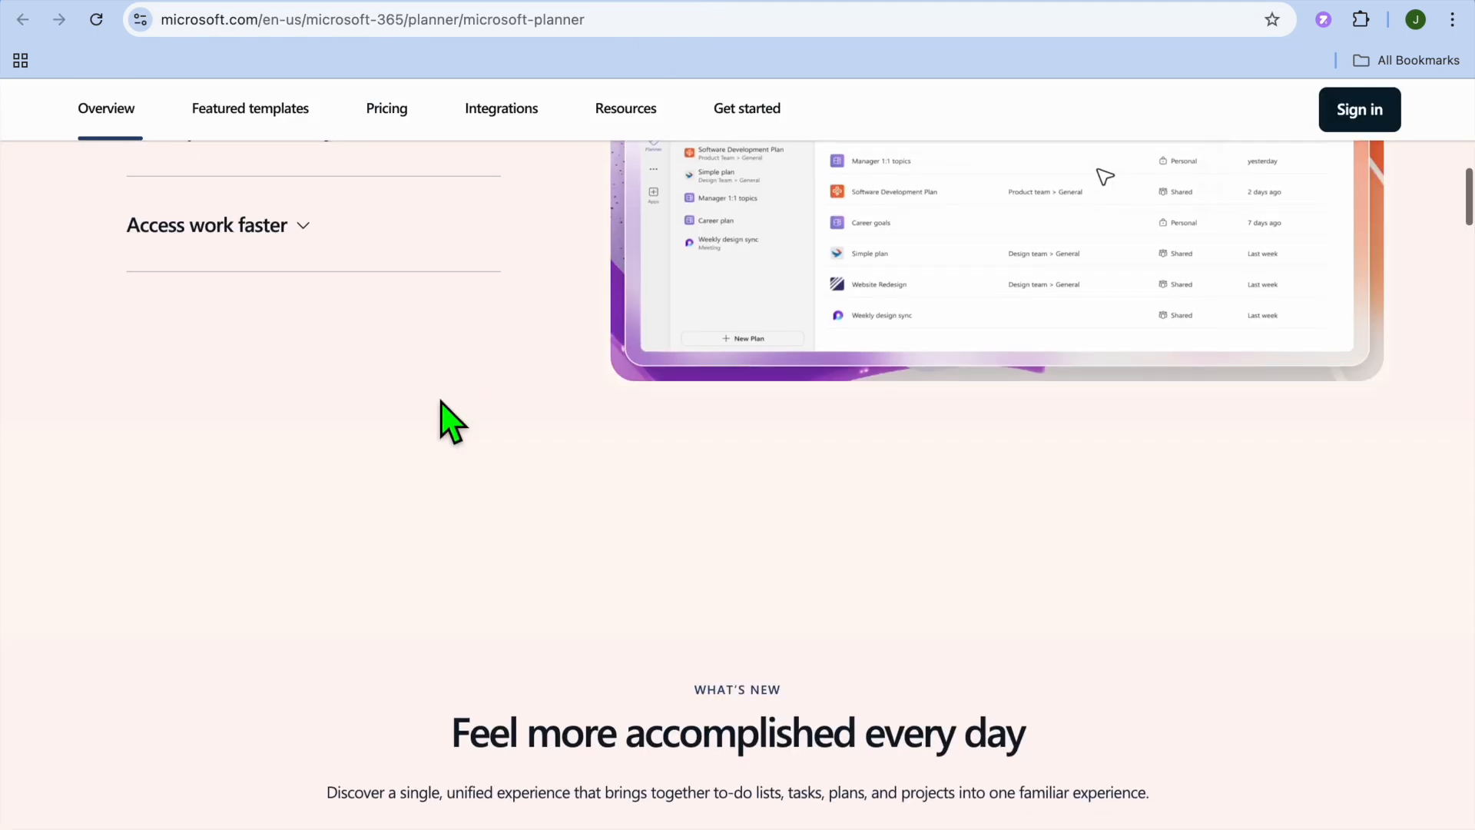
# Step: Scroll the Planner overview down to the 'Feel more accomplished every day' section
pyautogui.scroll(-3)
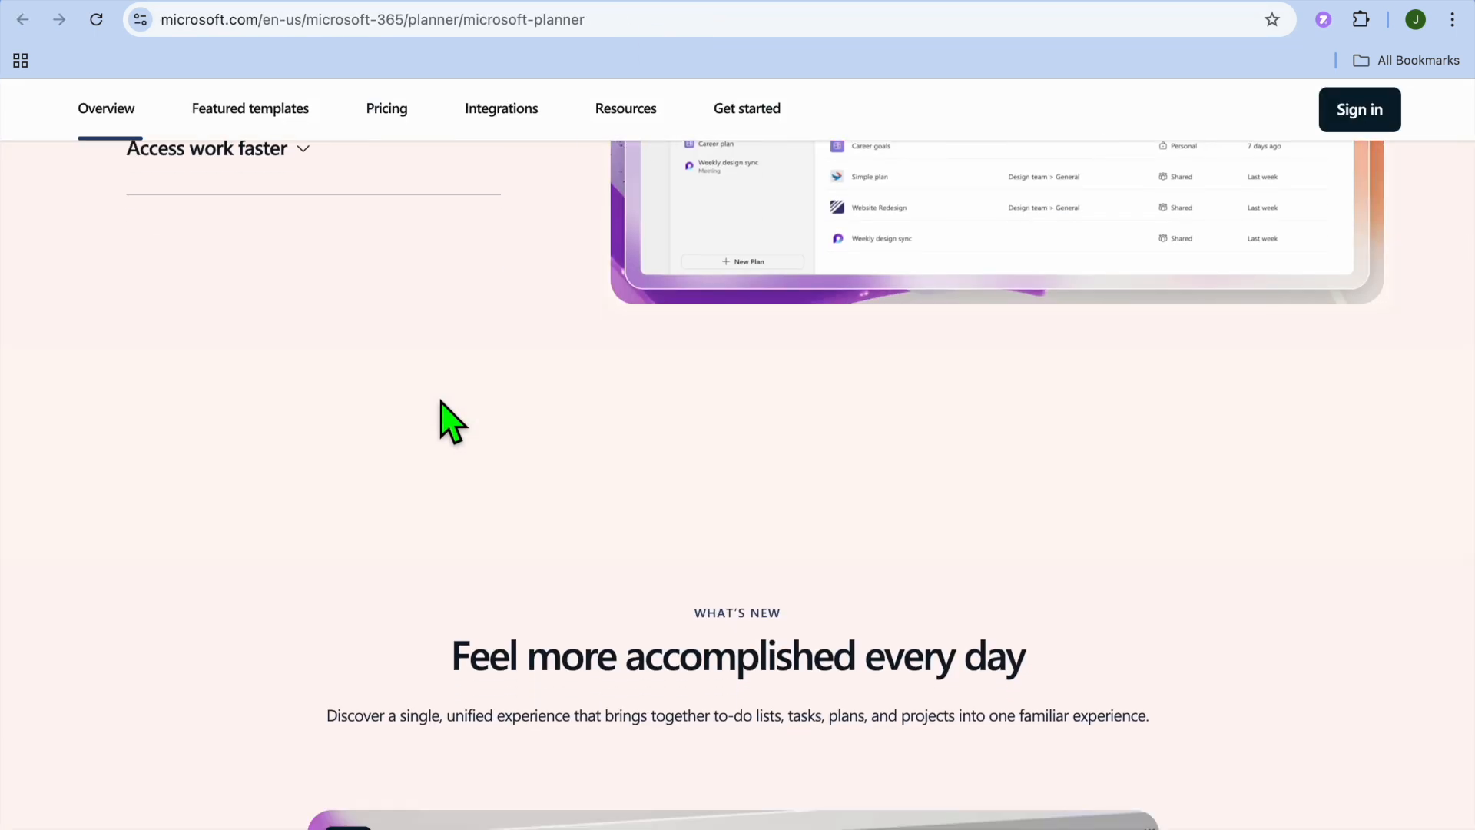
pyautogui.scroll(-3)
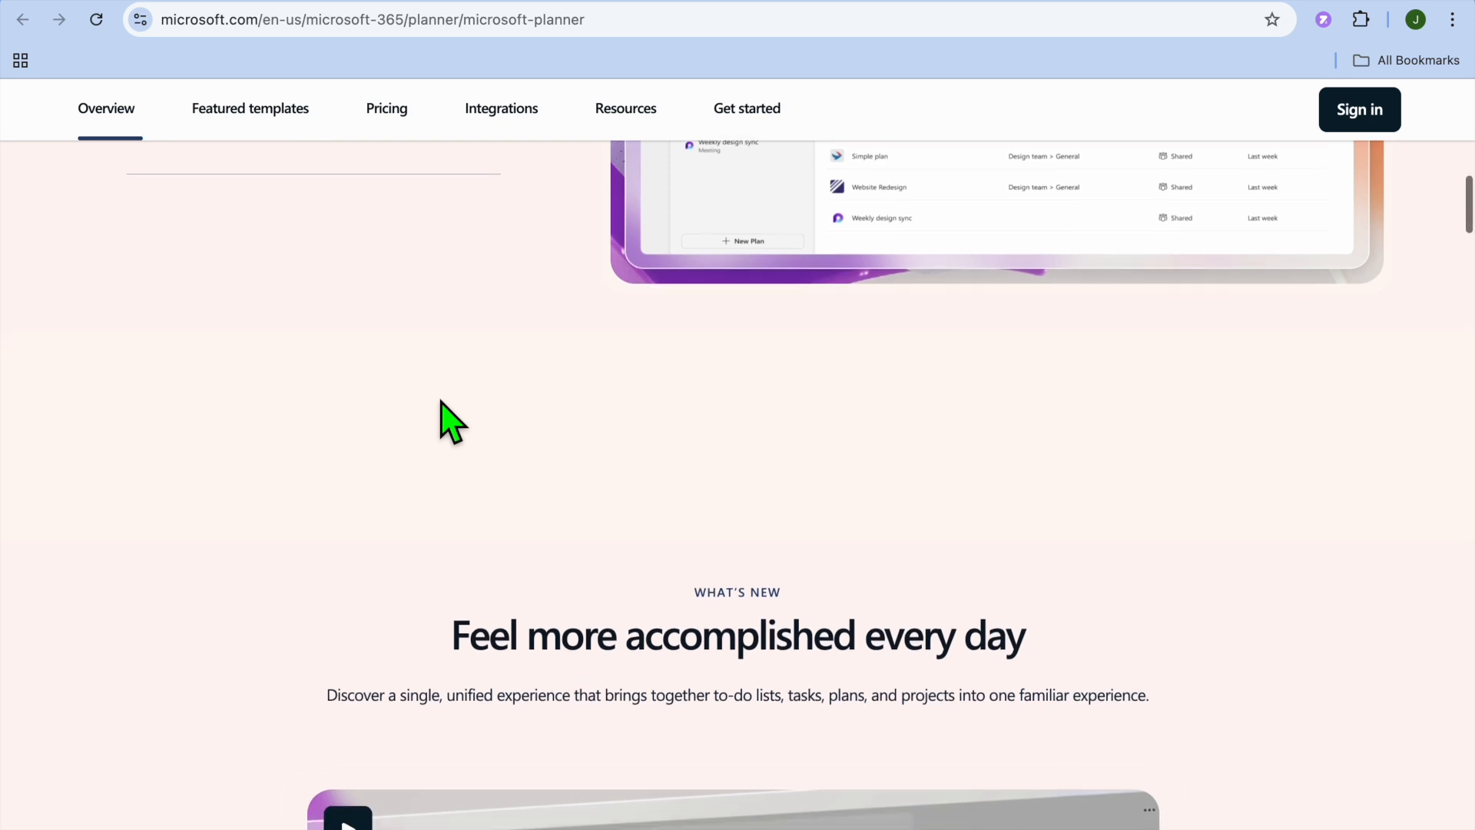
pyautogui.scroll(-3)
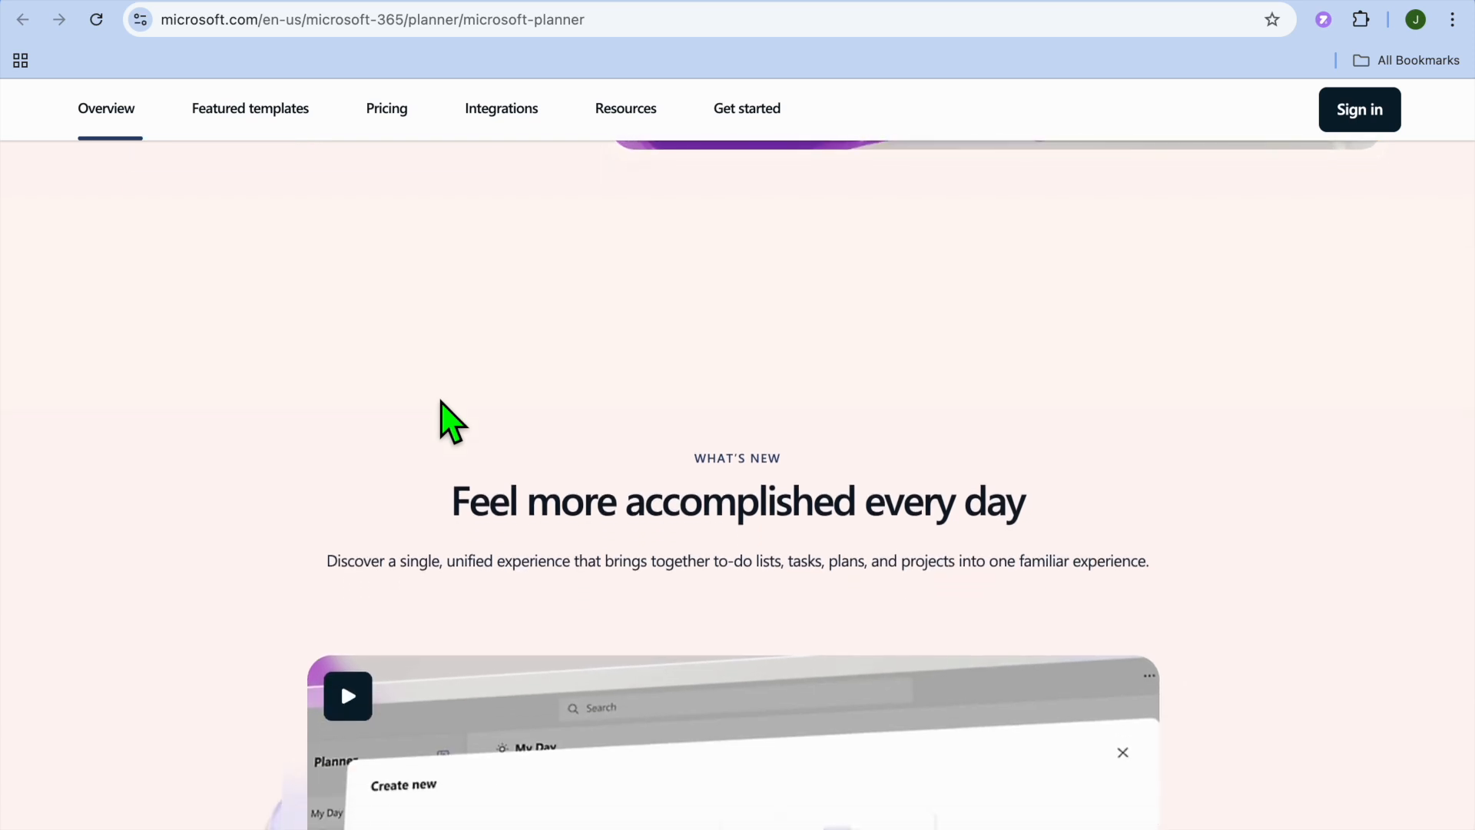
pyautogui.scroll(-3)
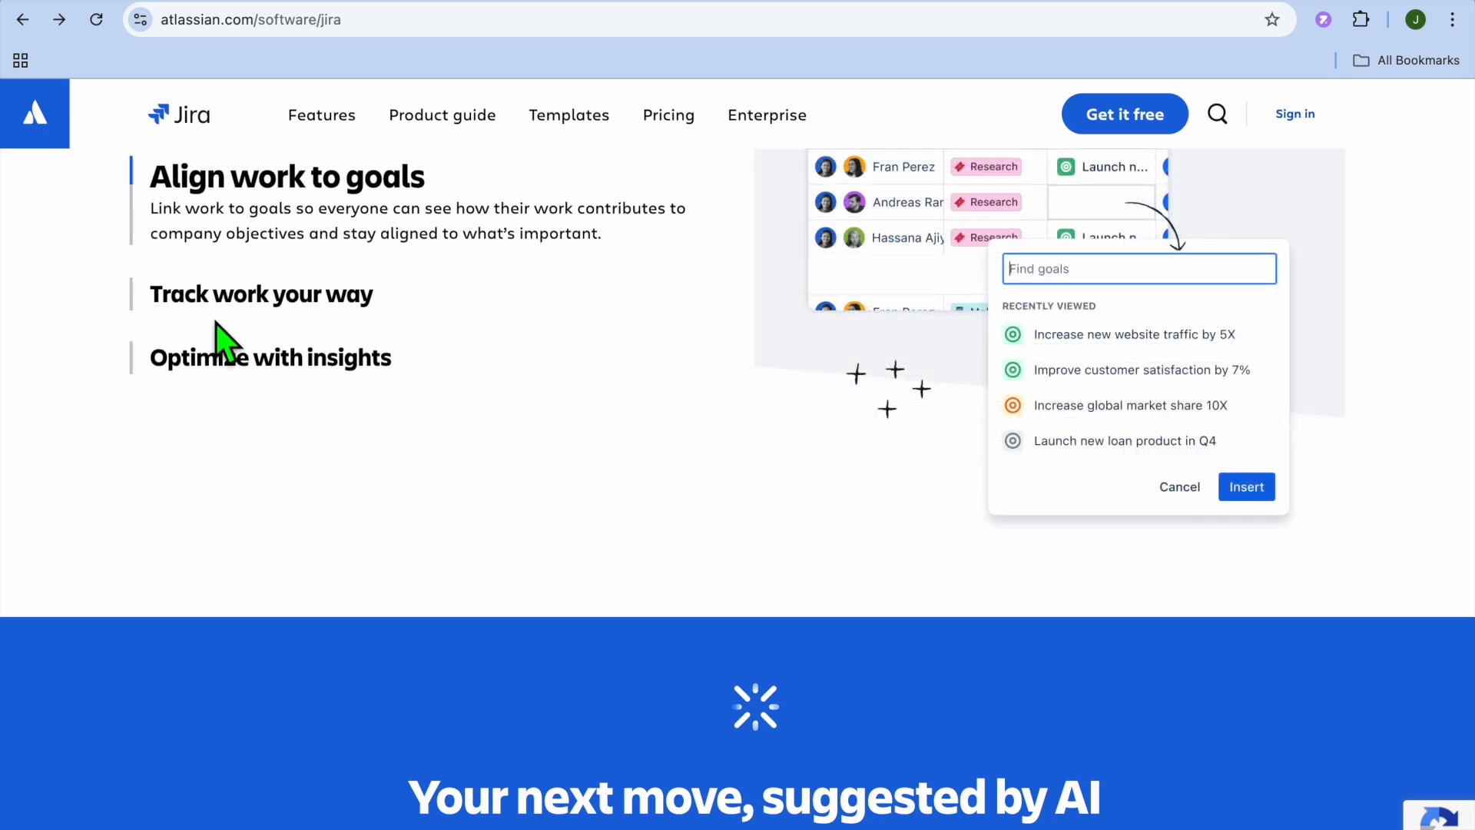
# Step: Go to Jira's Pricing page and scroll through the Free, Standard, Premium and Enterprise plan cards
pyautogui.scroll(-3)
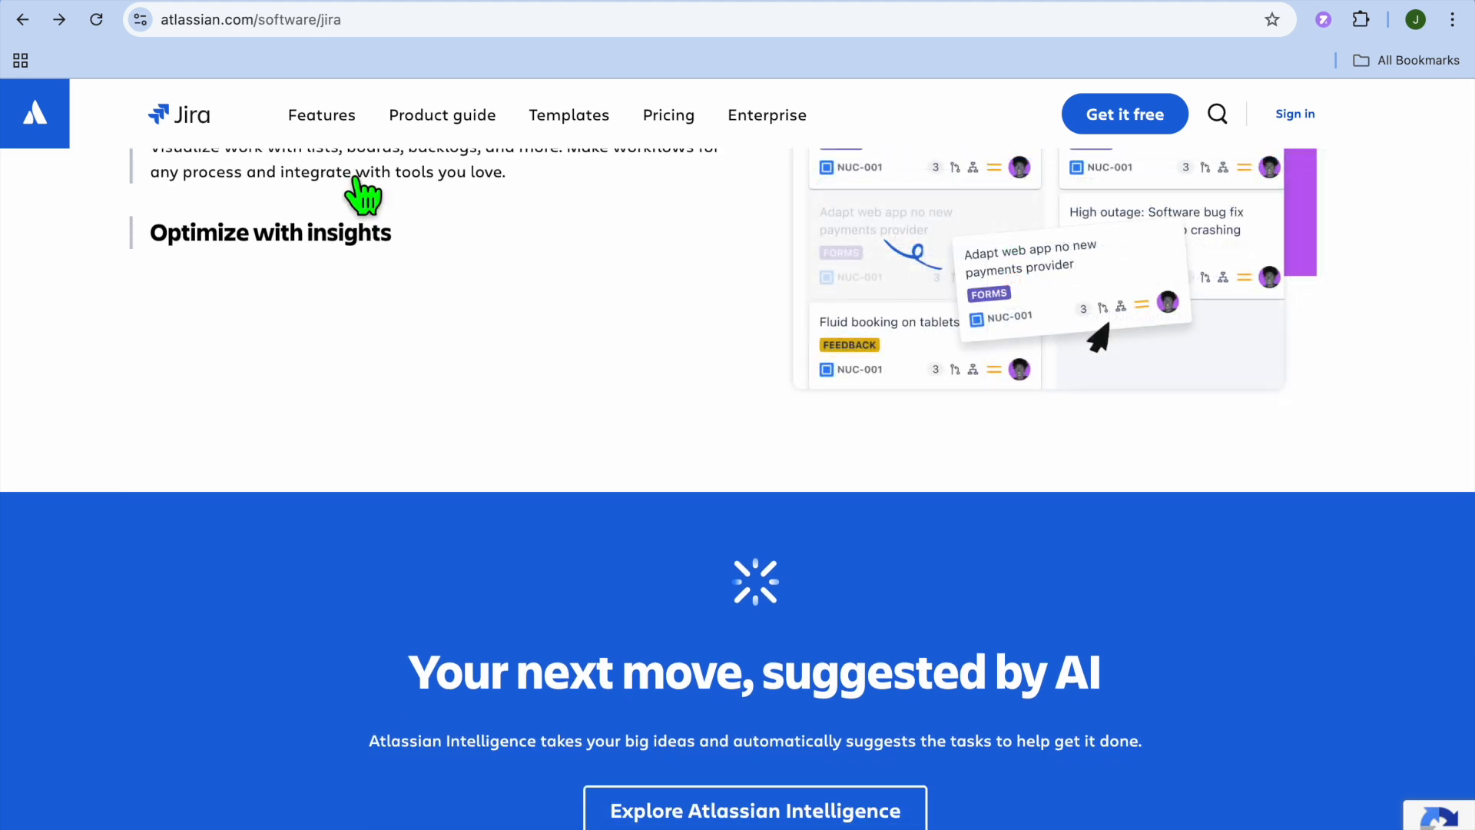
pyautogui.click(668, 116)
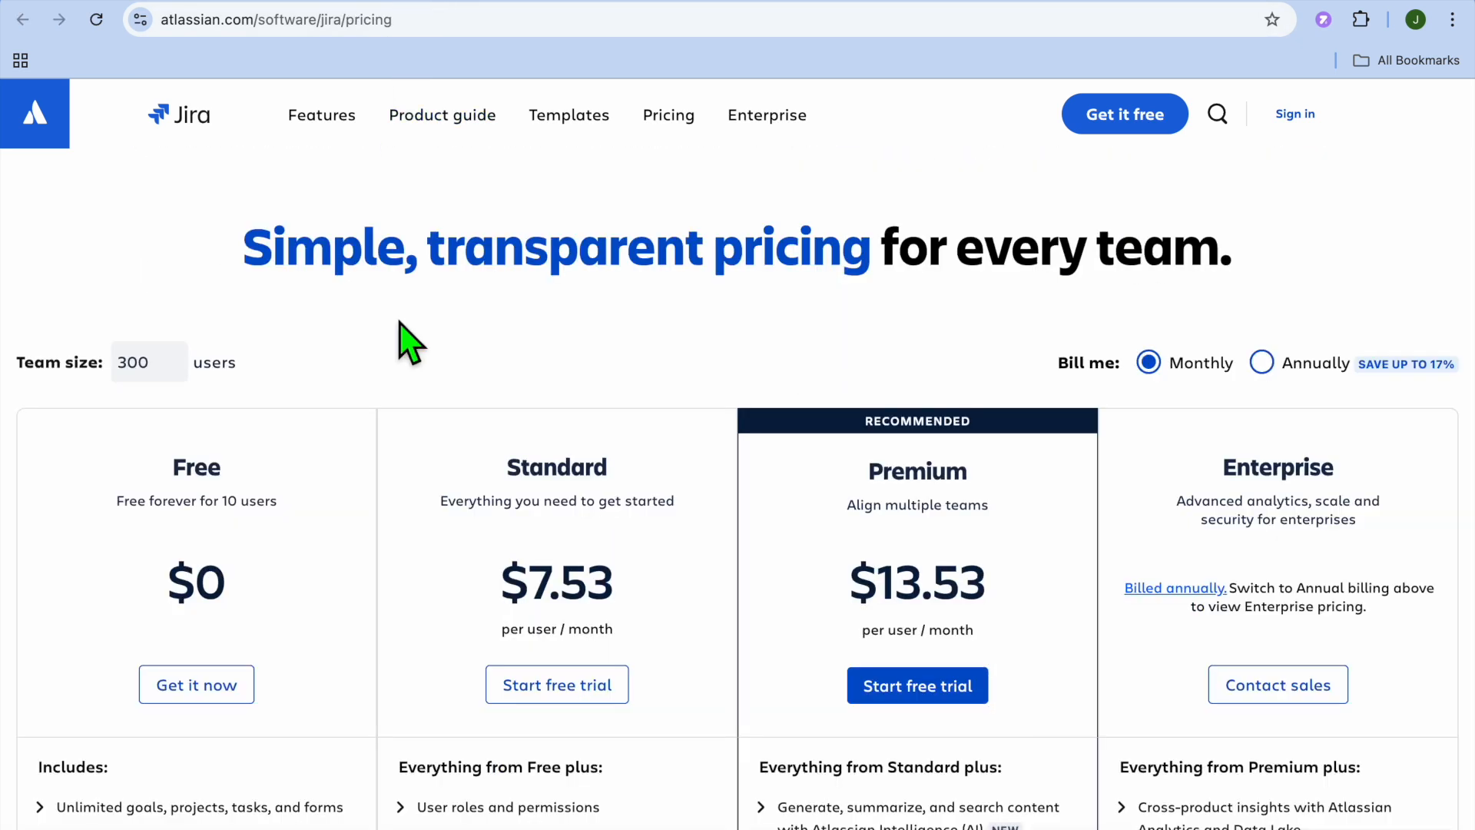
pyautogui.scroll(-3)
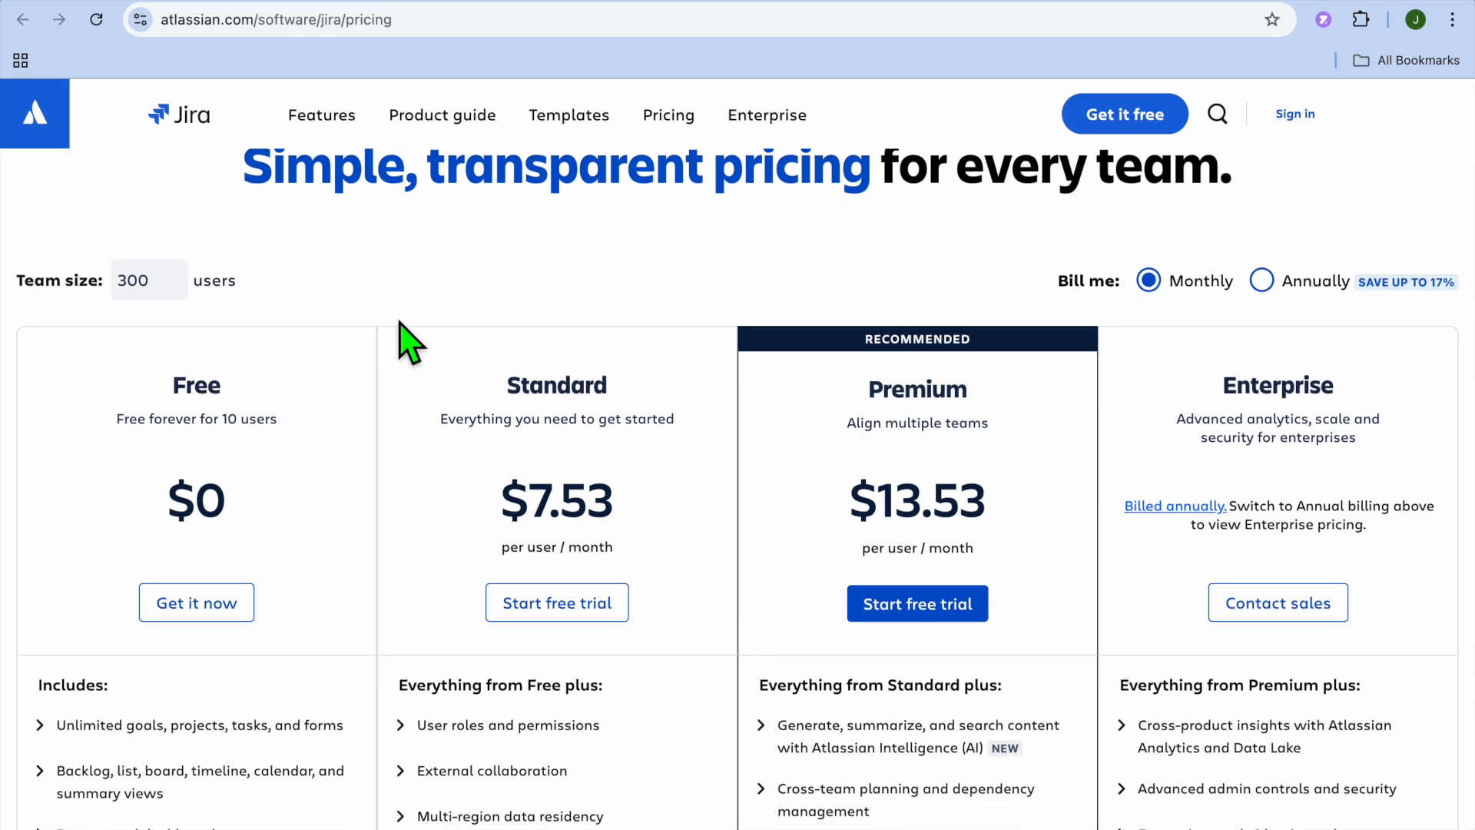
pyautogui.moveTo(222, 484)
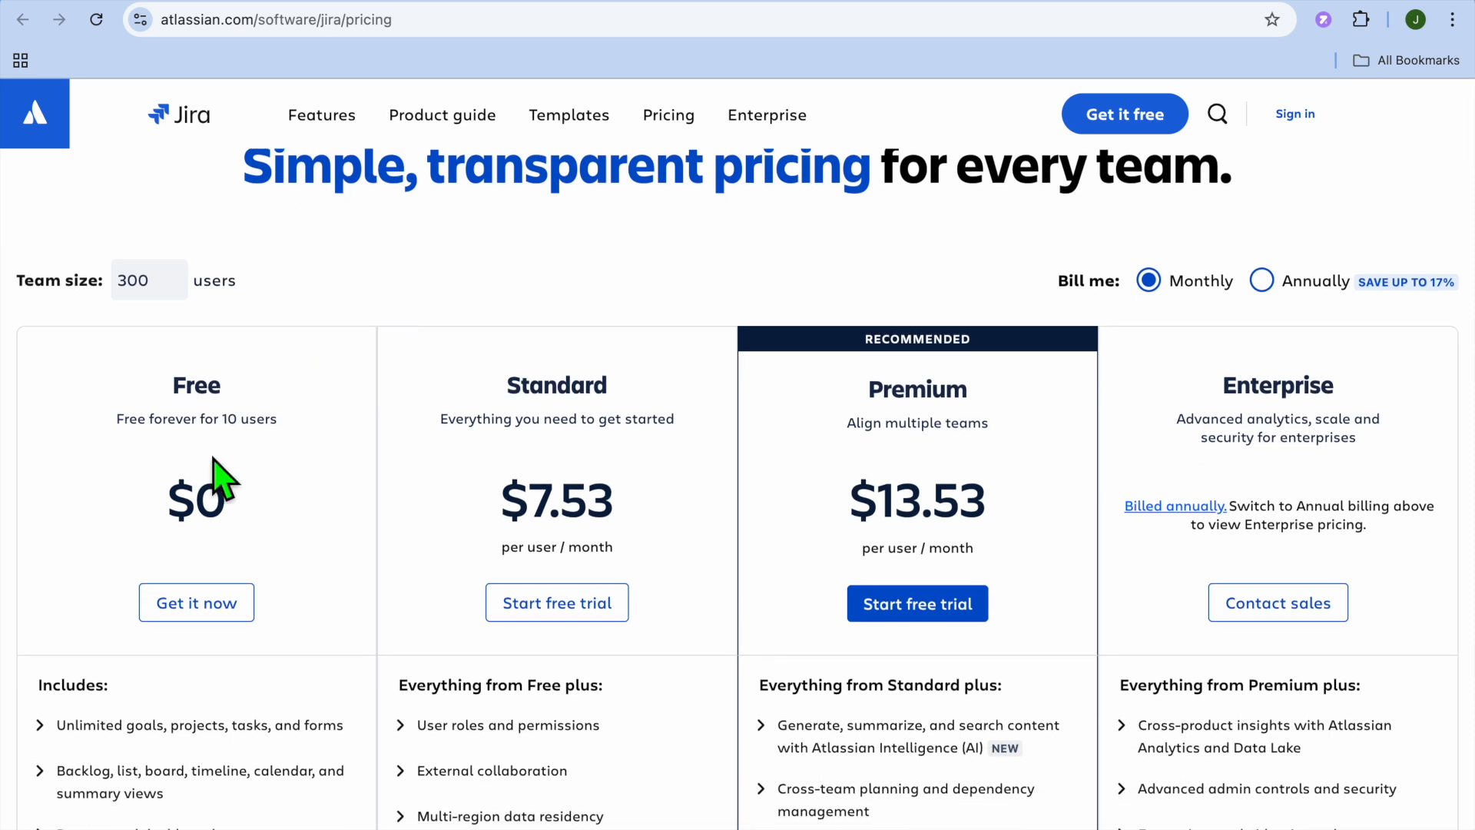
pyautogui.moveTo(489, 487)
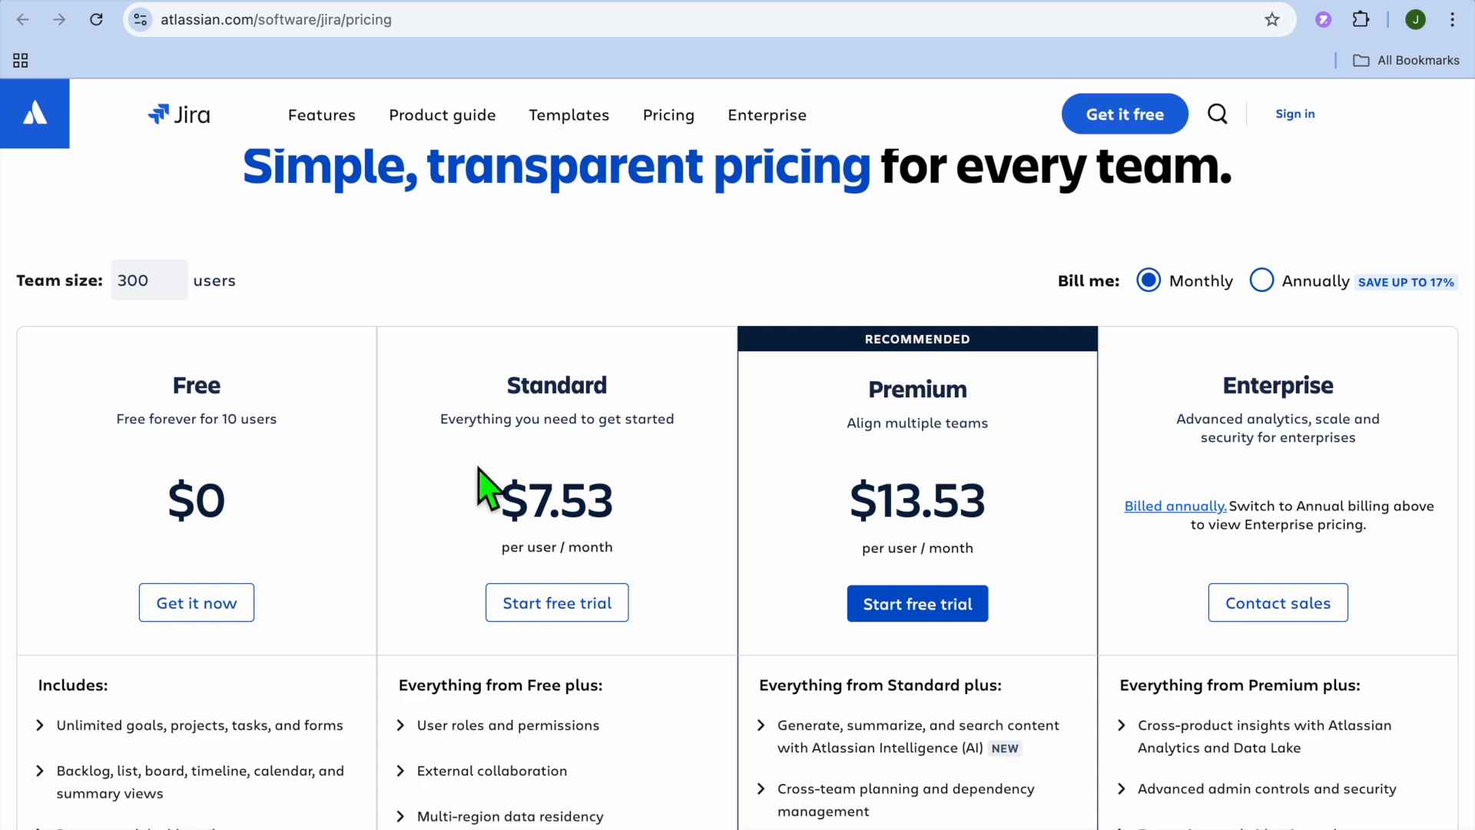
pyautogui.scroll(-3)
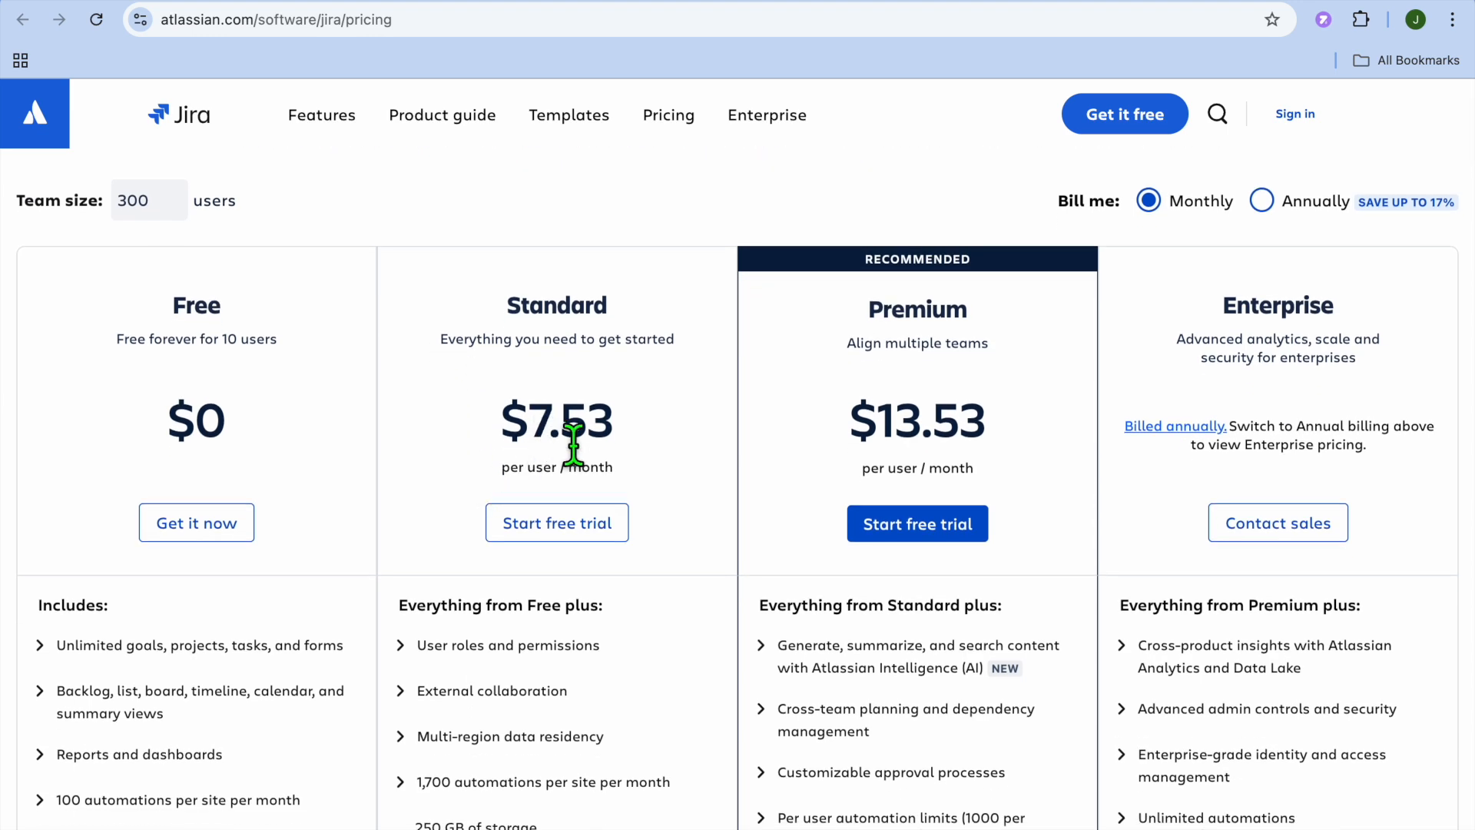
pyautogui.moveTo(694, 468)
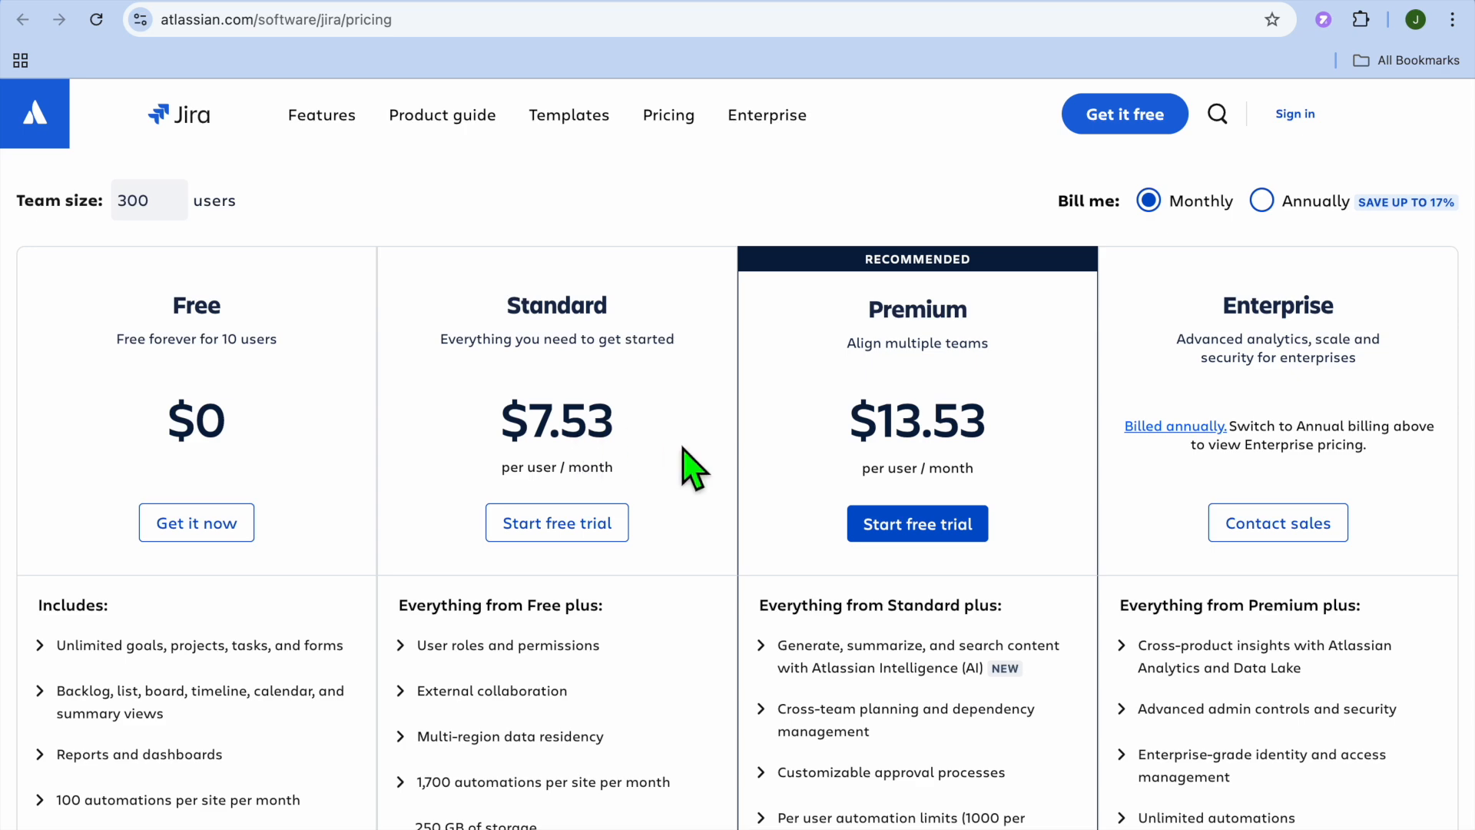
pyautogui.scroll(-3)
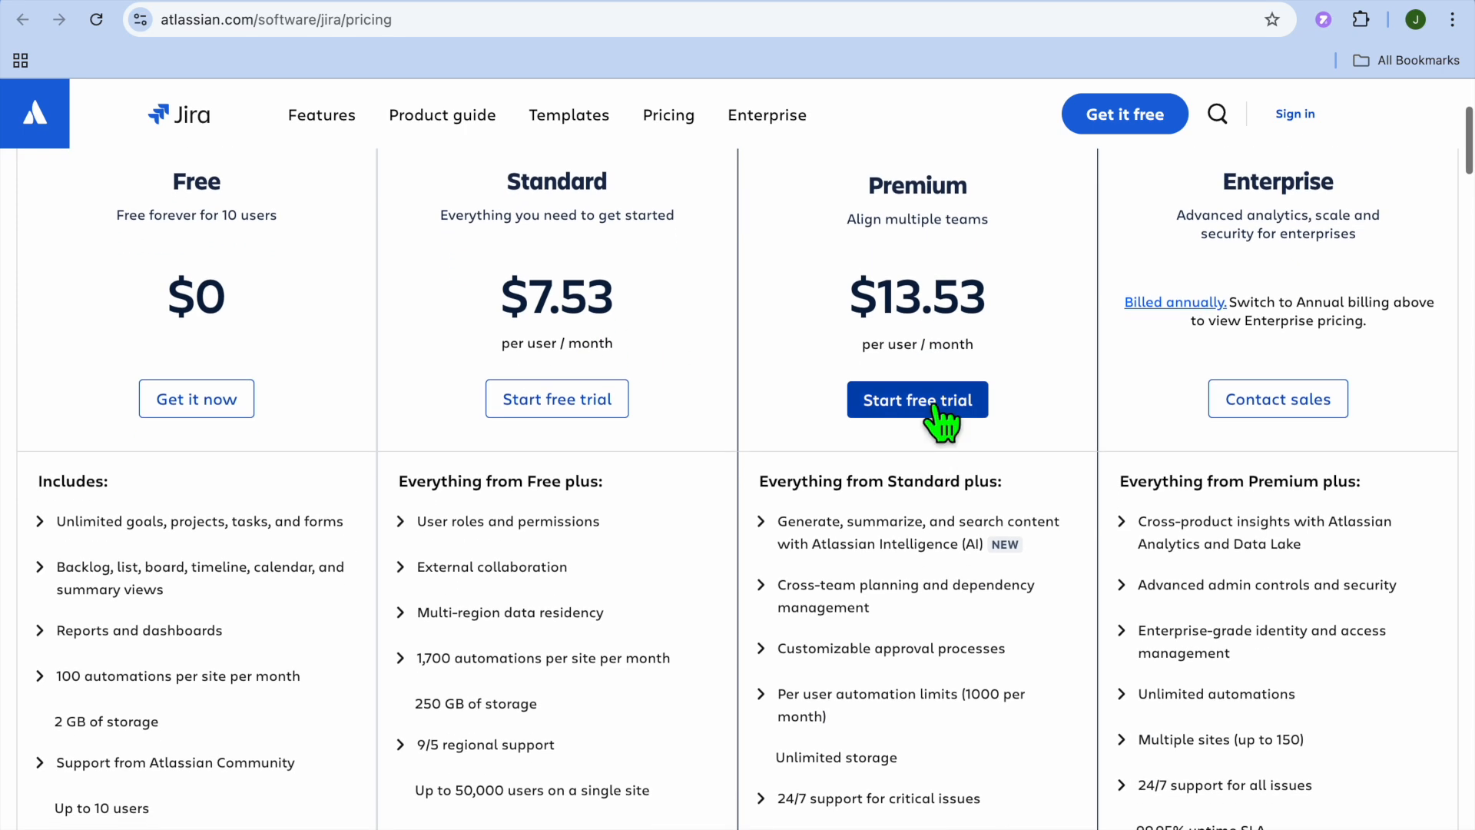
pyautogui.moveTo(908, 122)
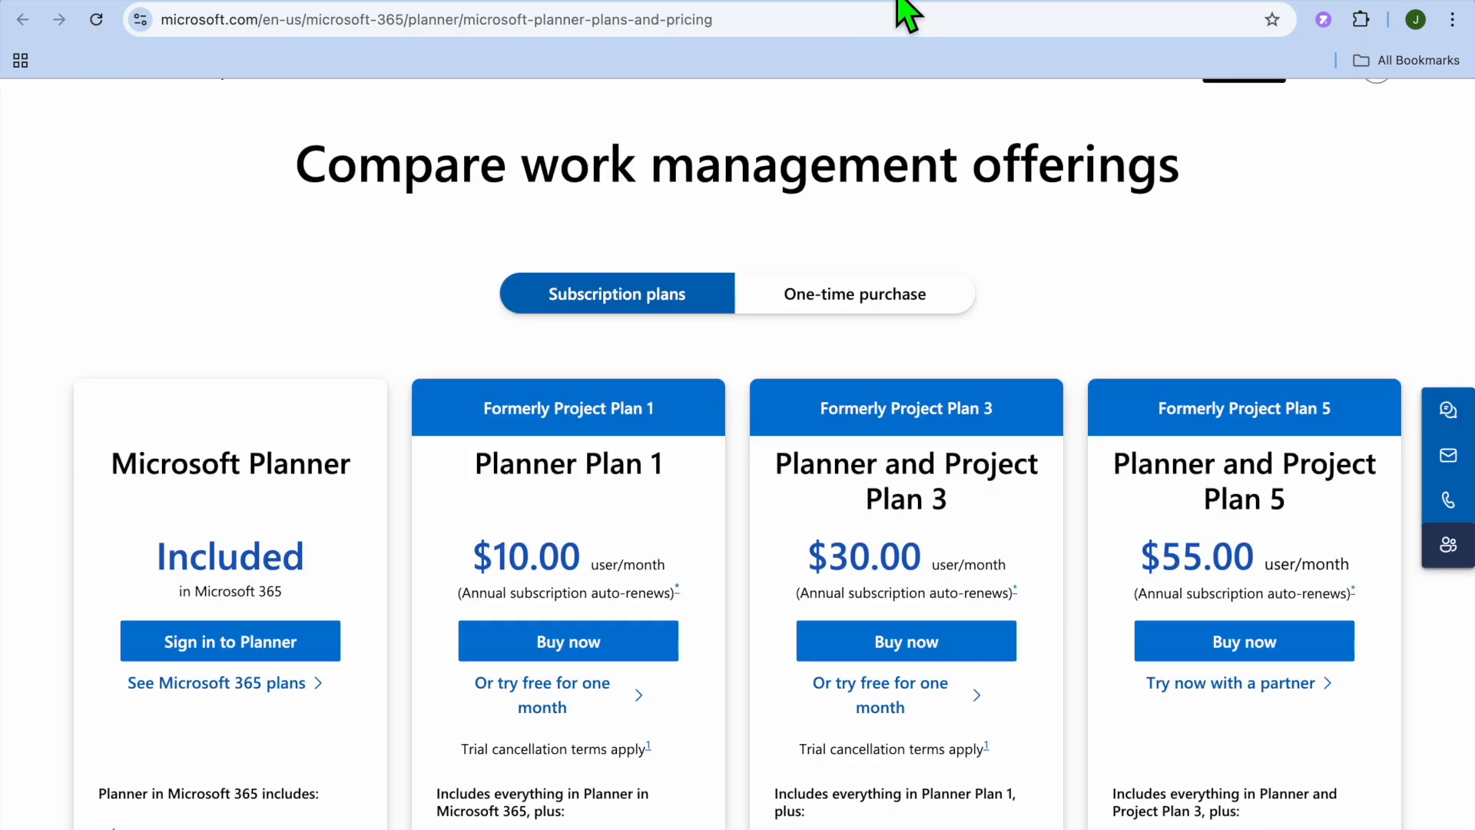
pyautogui.moveTo(707, 262)
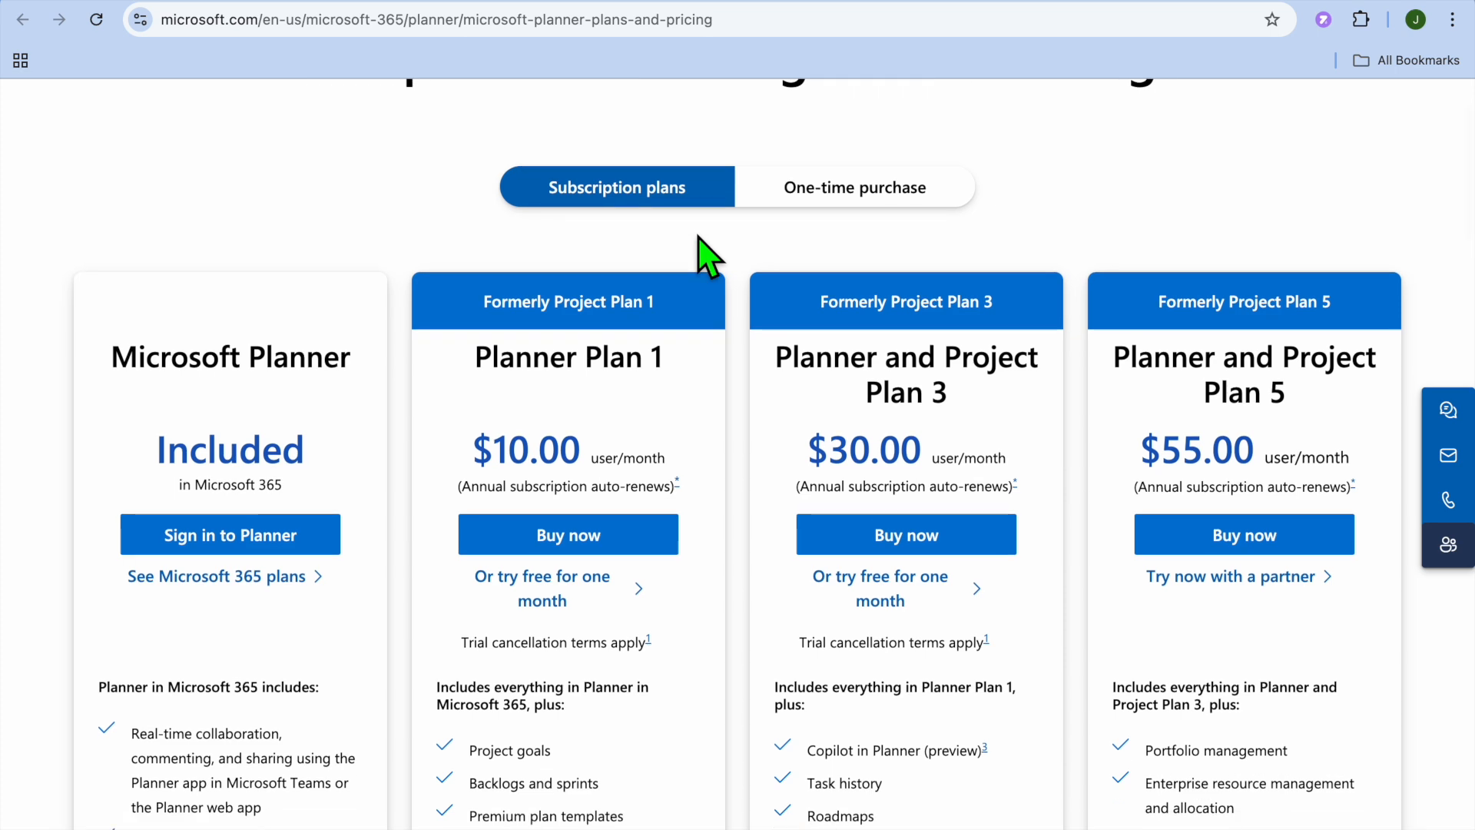
# Step: Scroll the Planner pricing page to the Plan 1, Plan 3 and Plan 5 cards at $10, $30 and $55 per user
pyautogui.scroll(-3)
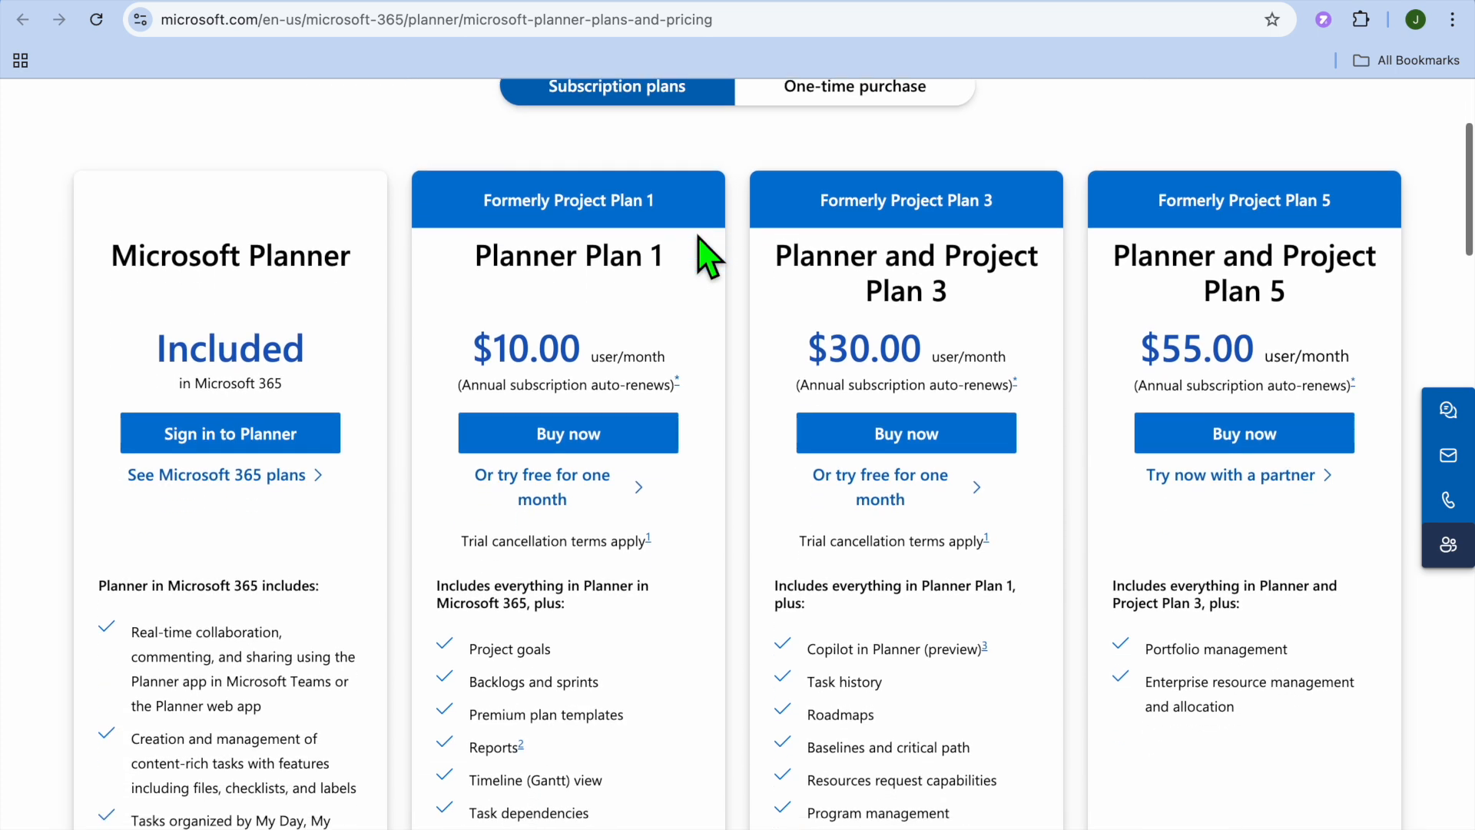
pyautogui.scroll(-3)
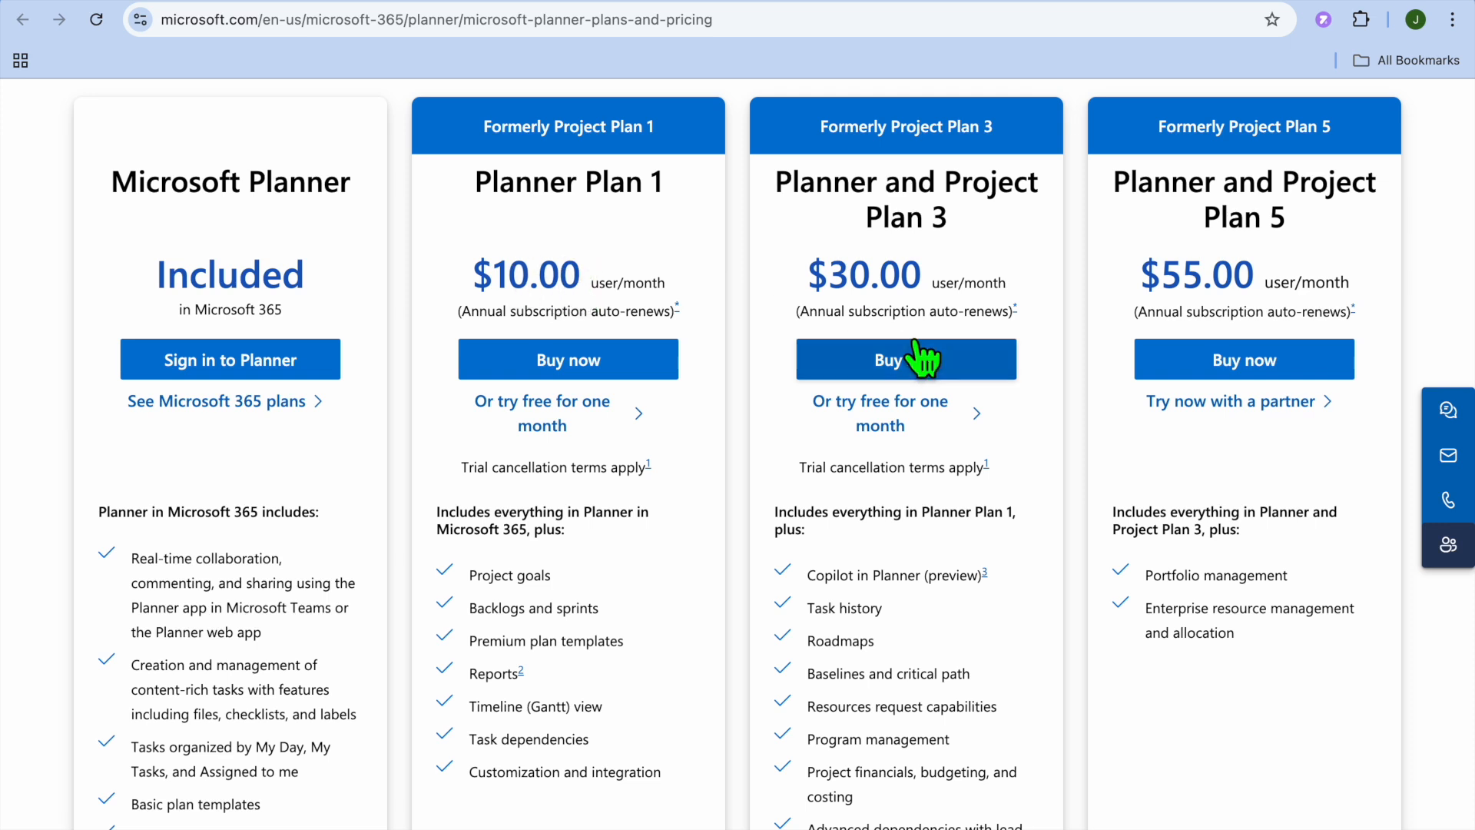
pyautogui.moveTo(1066, 381)
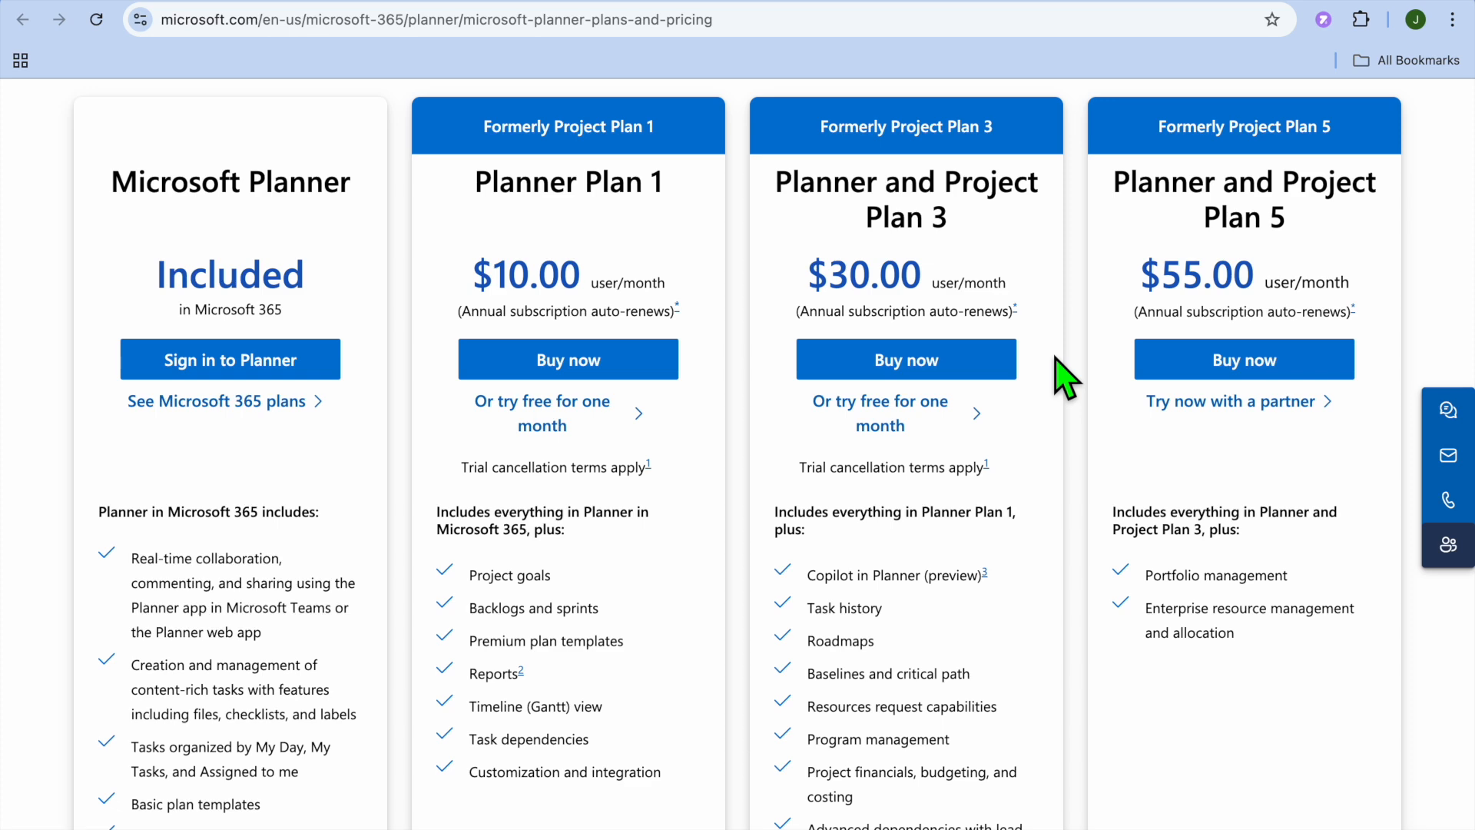
pyautogui.moveTo(310, 18)
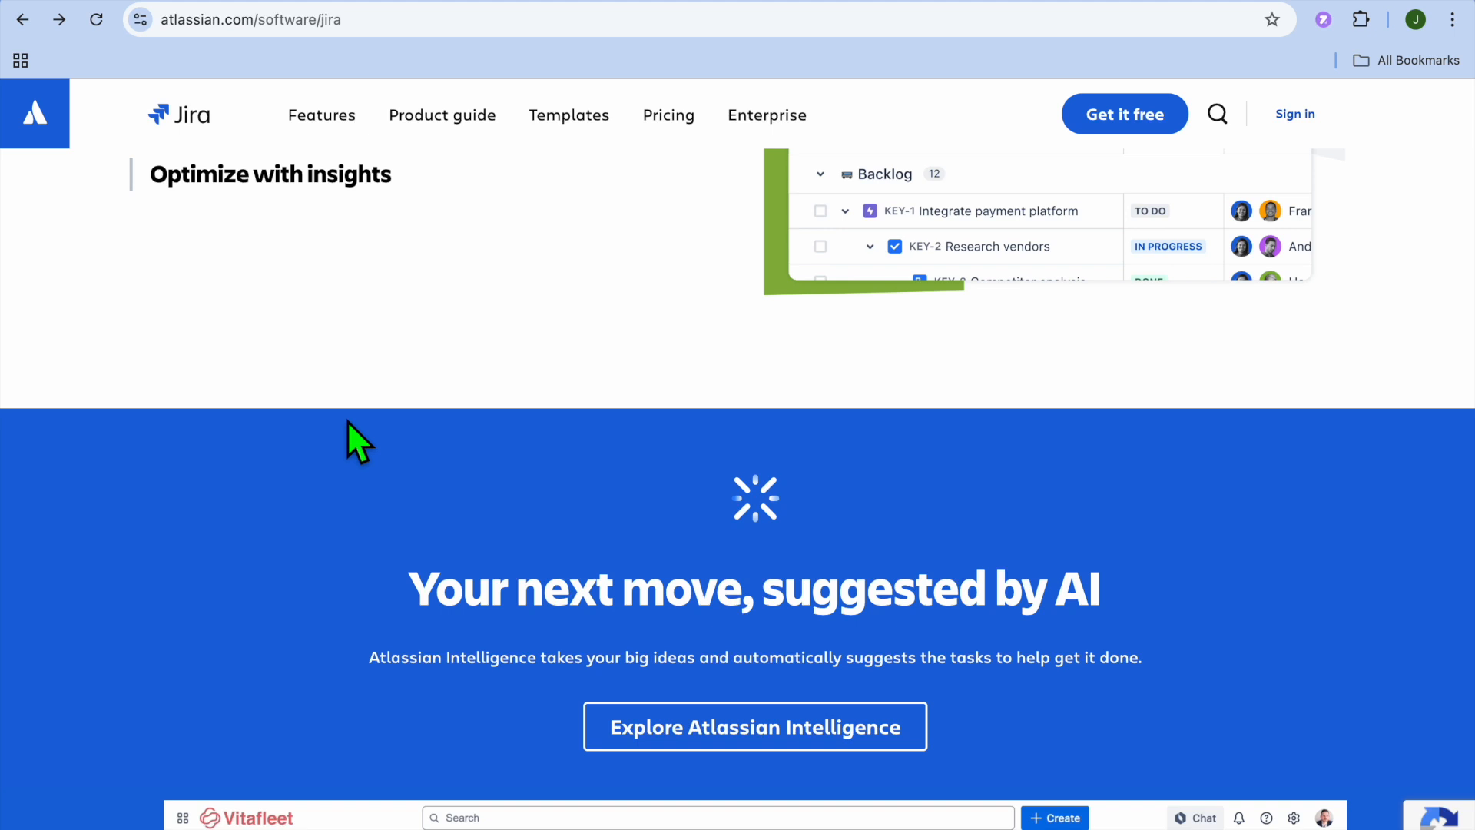
pyautogui.moveTo(526, 309)
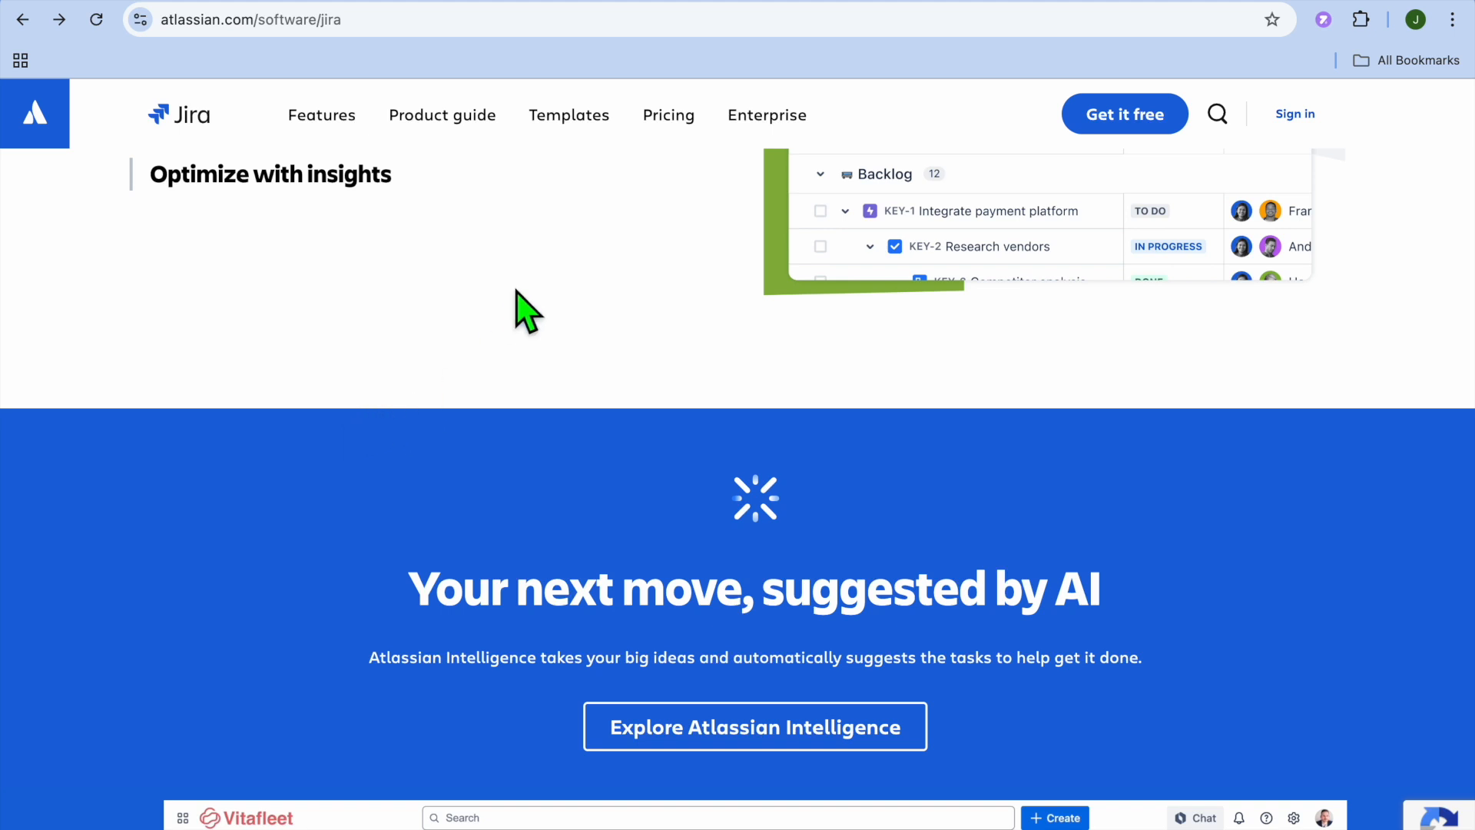
# Step: Switch back to the Jira overview tab showing the 'Your next move, suggested by AI' section
pyautogui.click(377, 19)
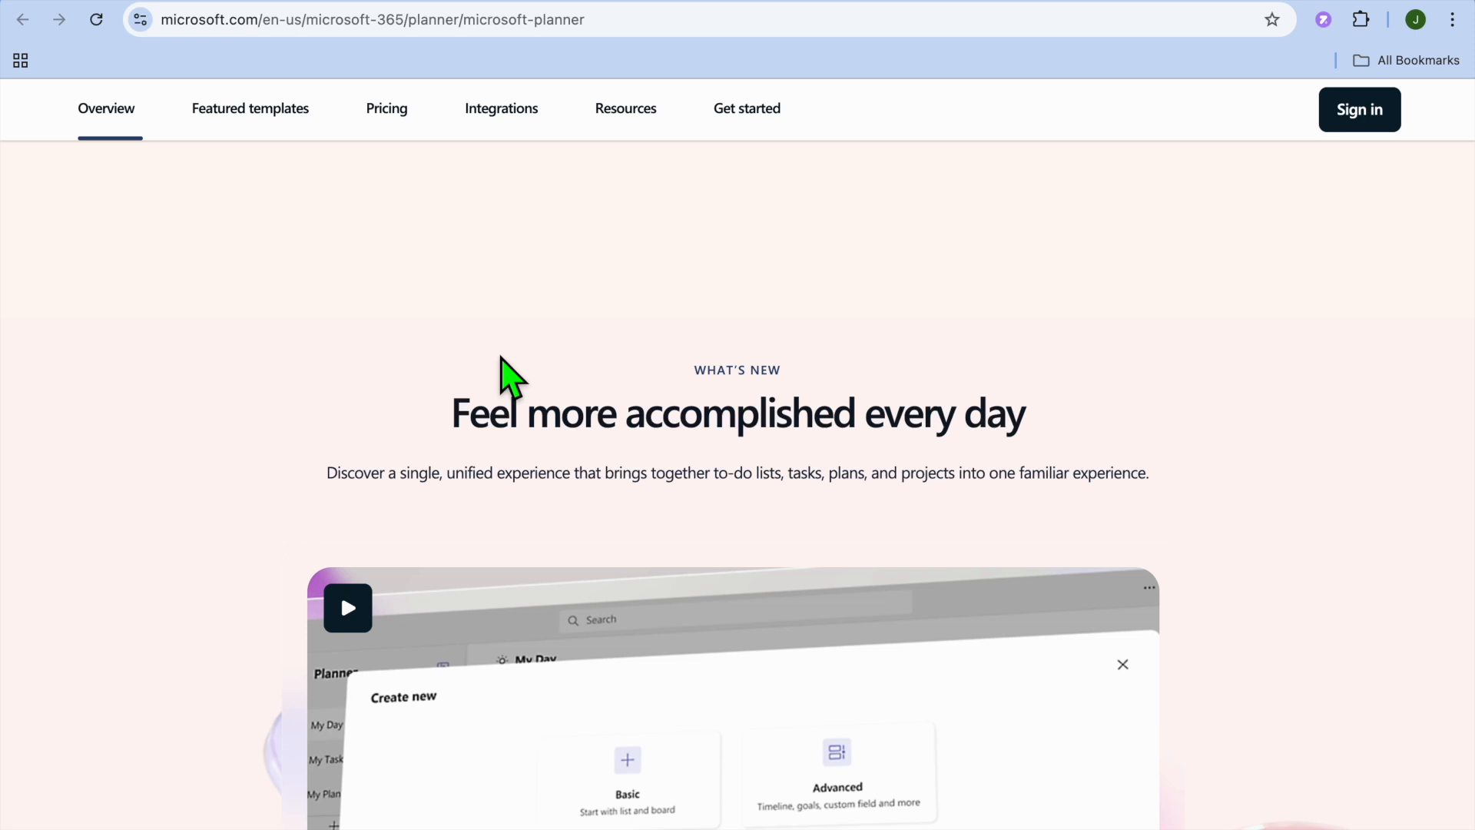
pyautogui.moveTo(1088, 26)
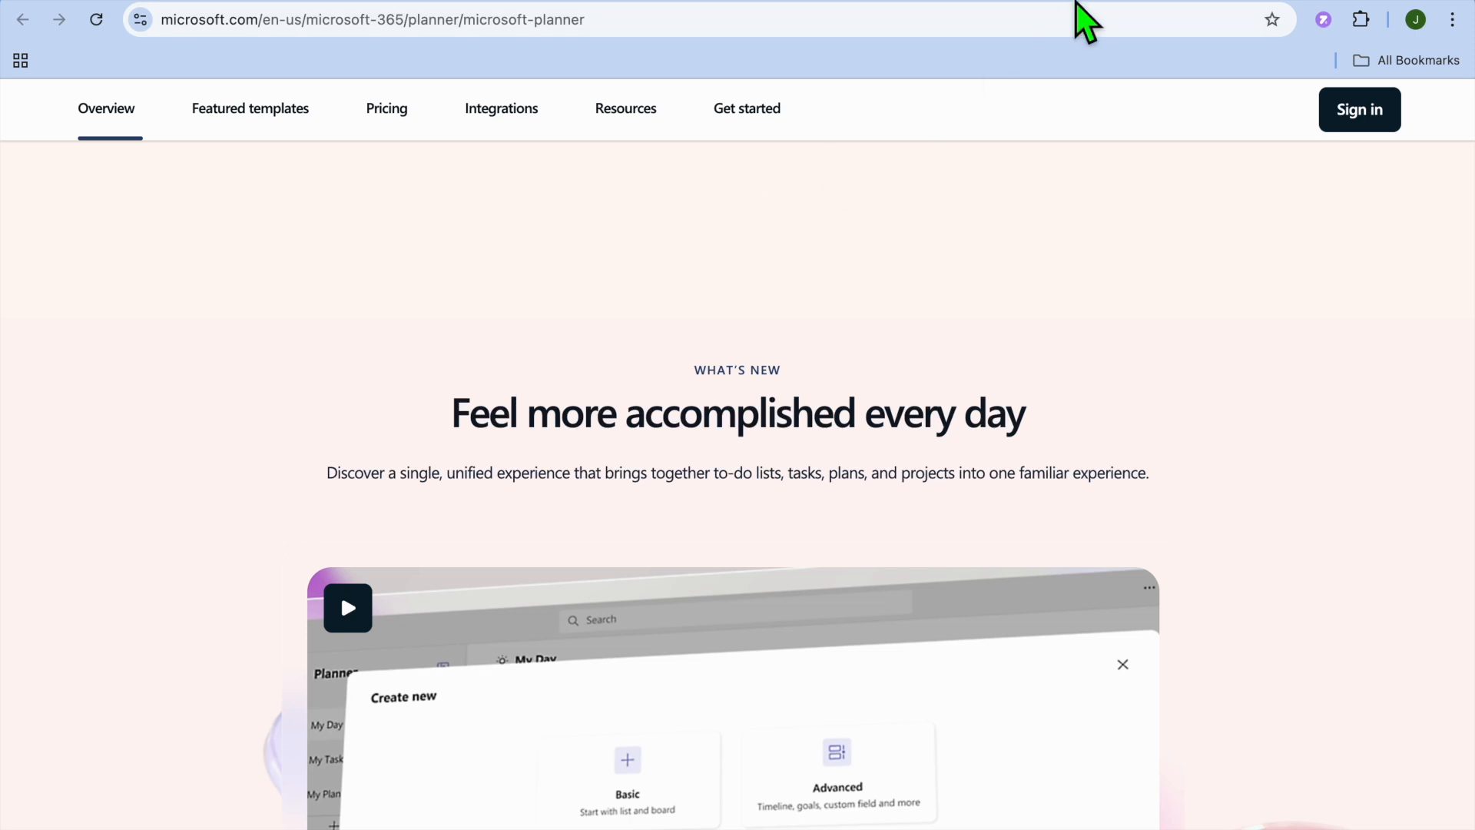